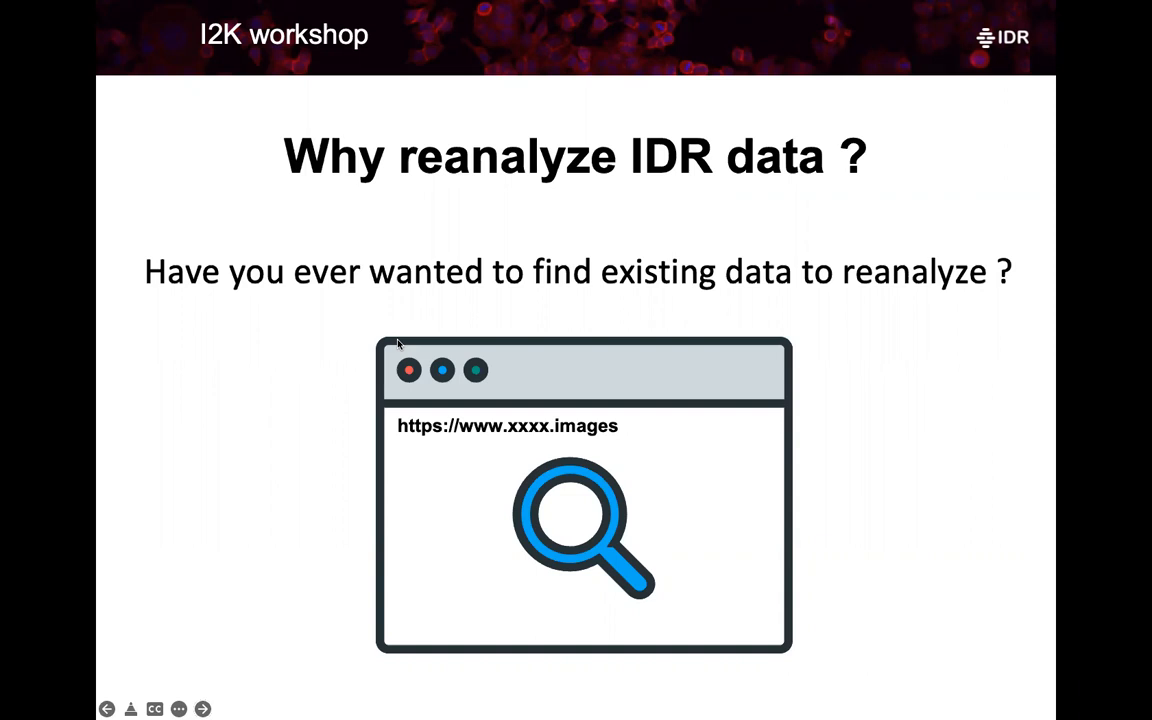
mouse_move(444, 352)
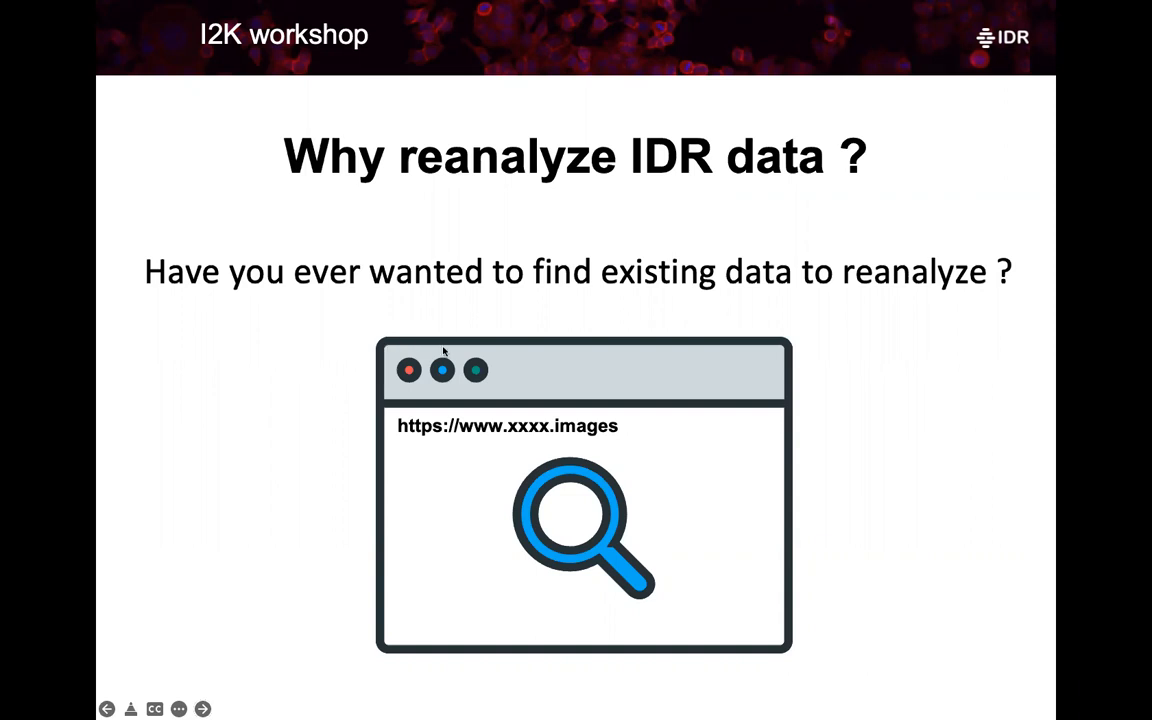
Reveal the cloud-based services bullet with the MyBinder and Colab badges
click(202, 708)
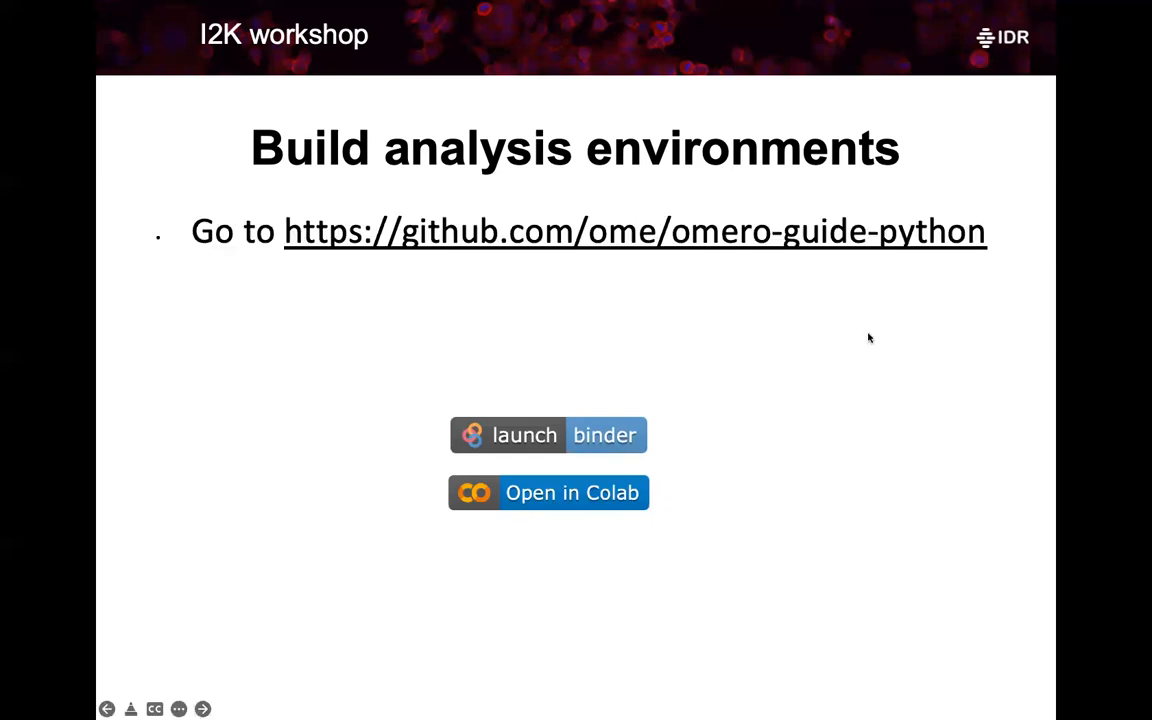
mouse_move(686, 244)
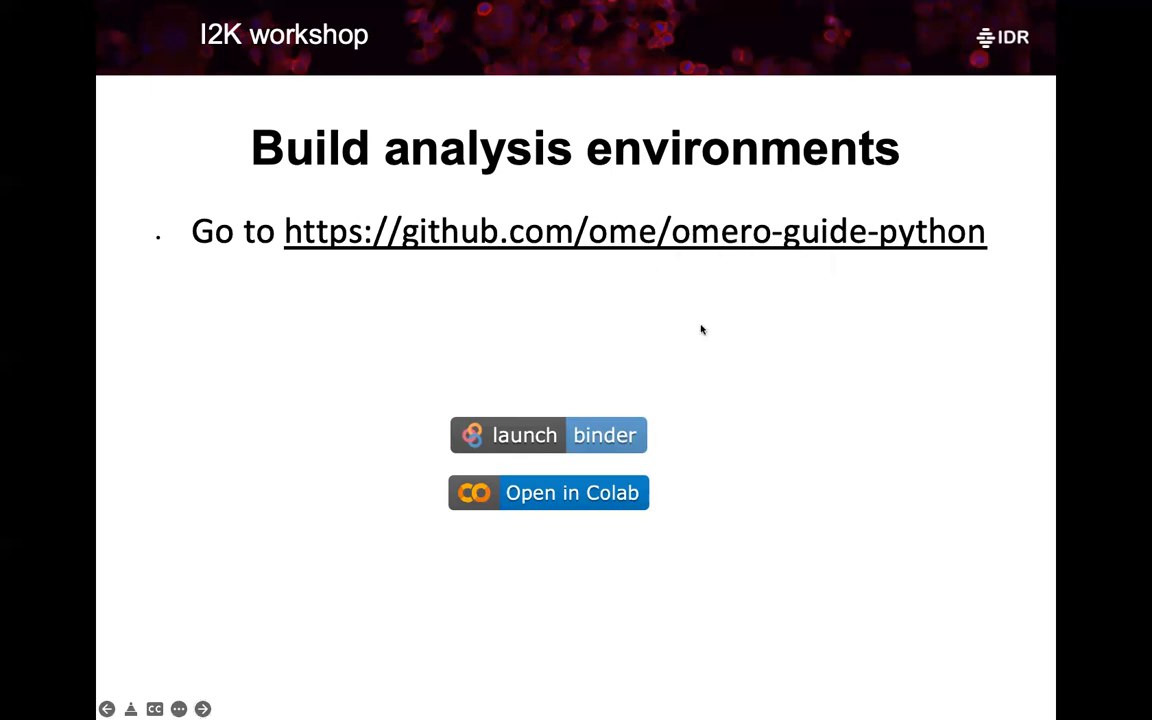
mouse_move(670, 306)
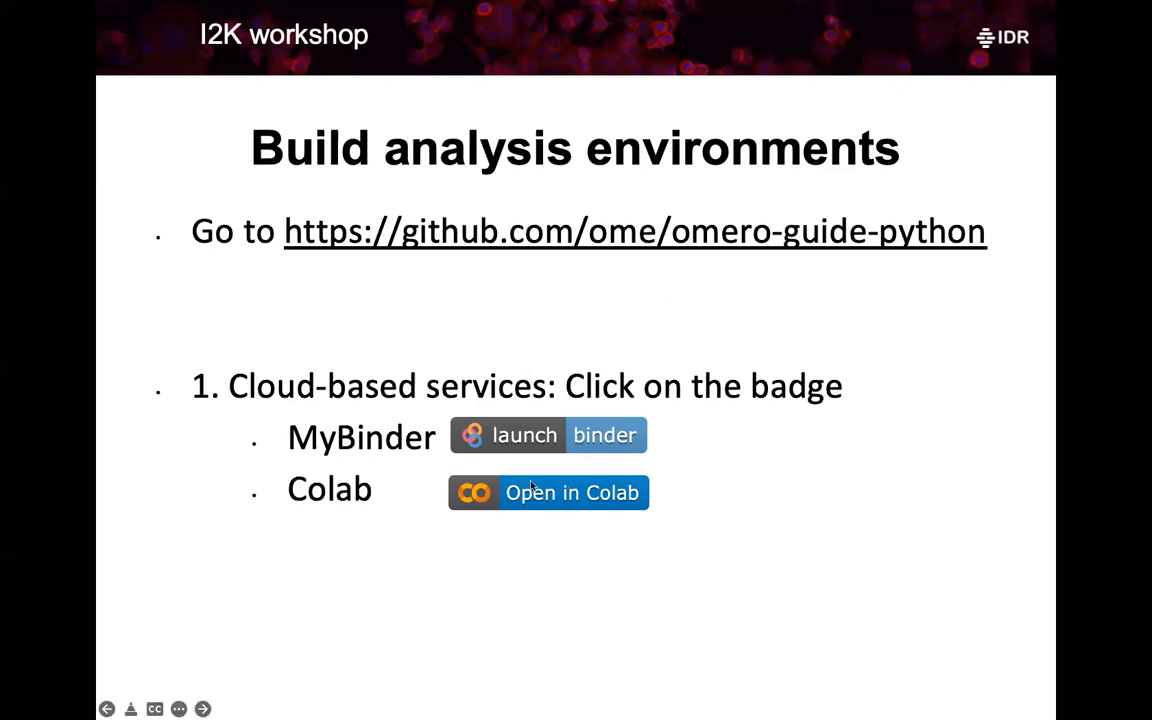
mouse_move(684, 434)
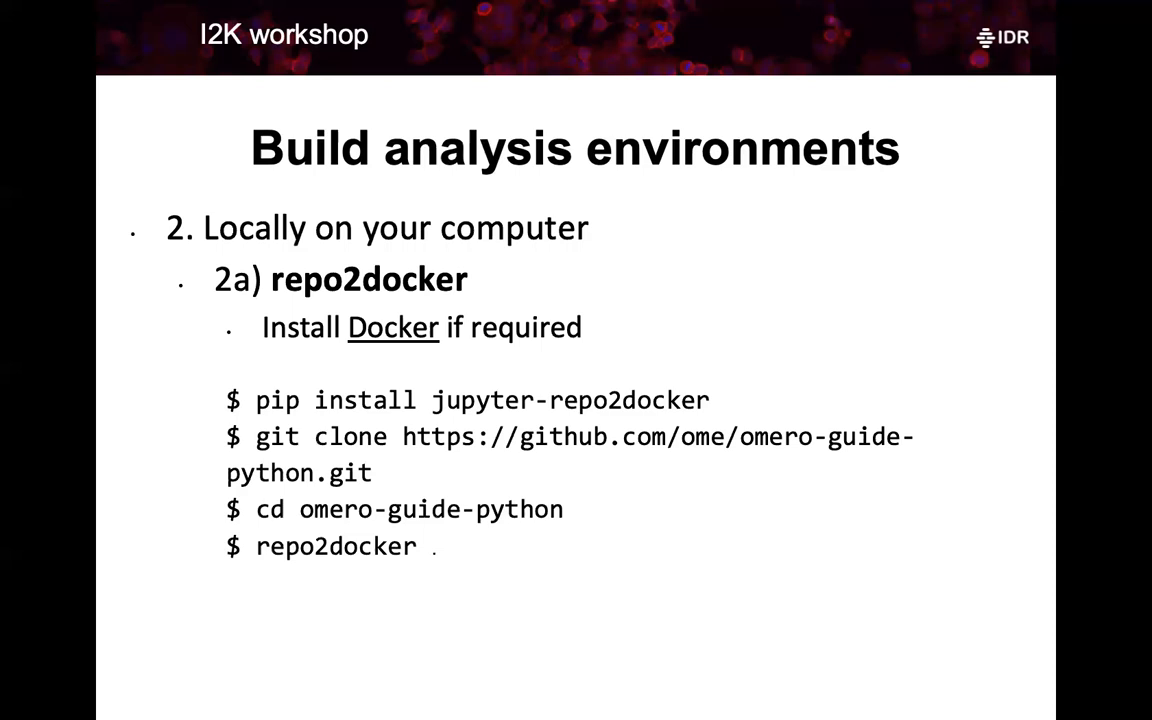
Advance the deck to the conda setup slide
key(Right)
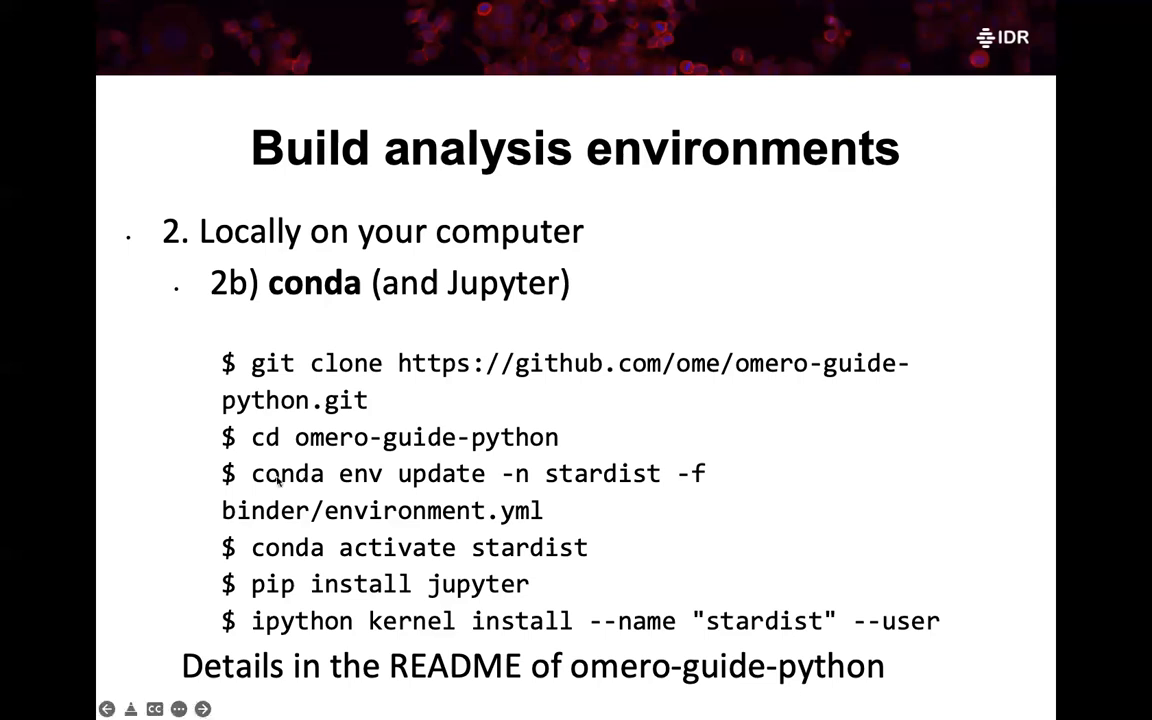
mouse_move(264, 590)
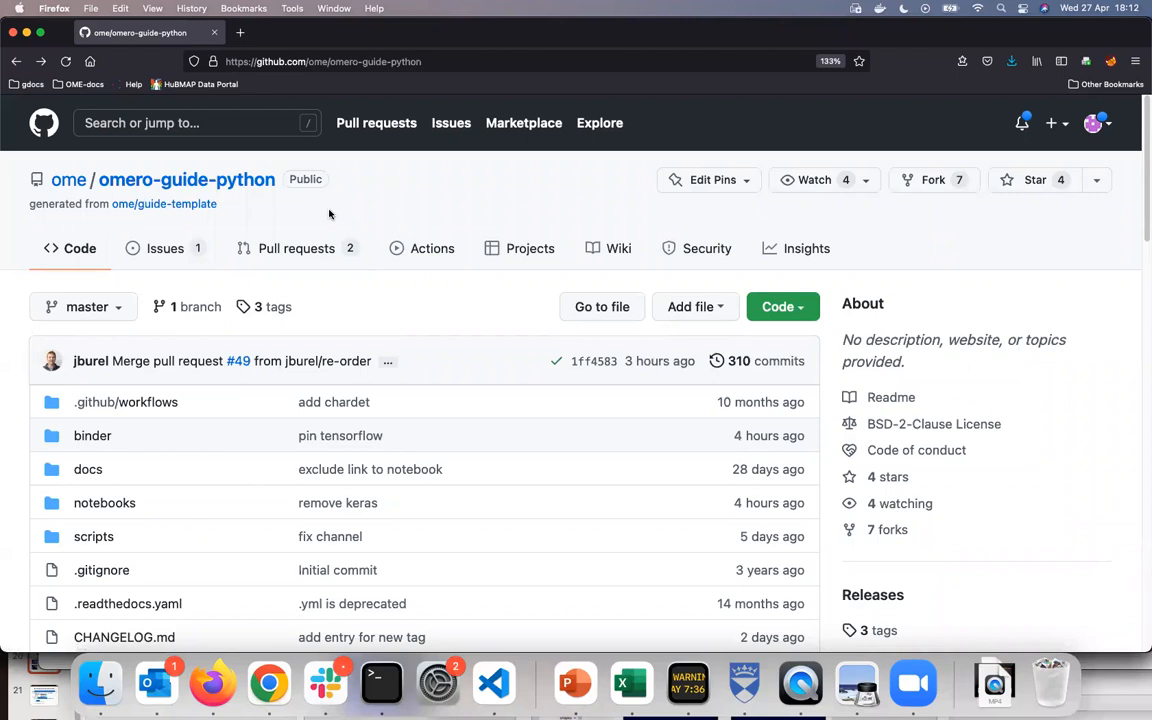
mouse_move(280, 204)
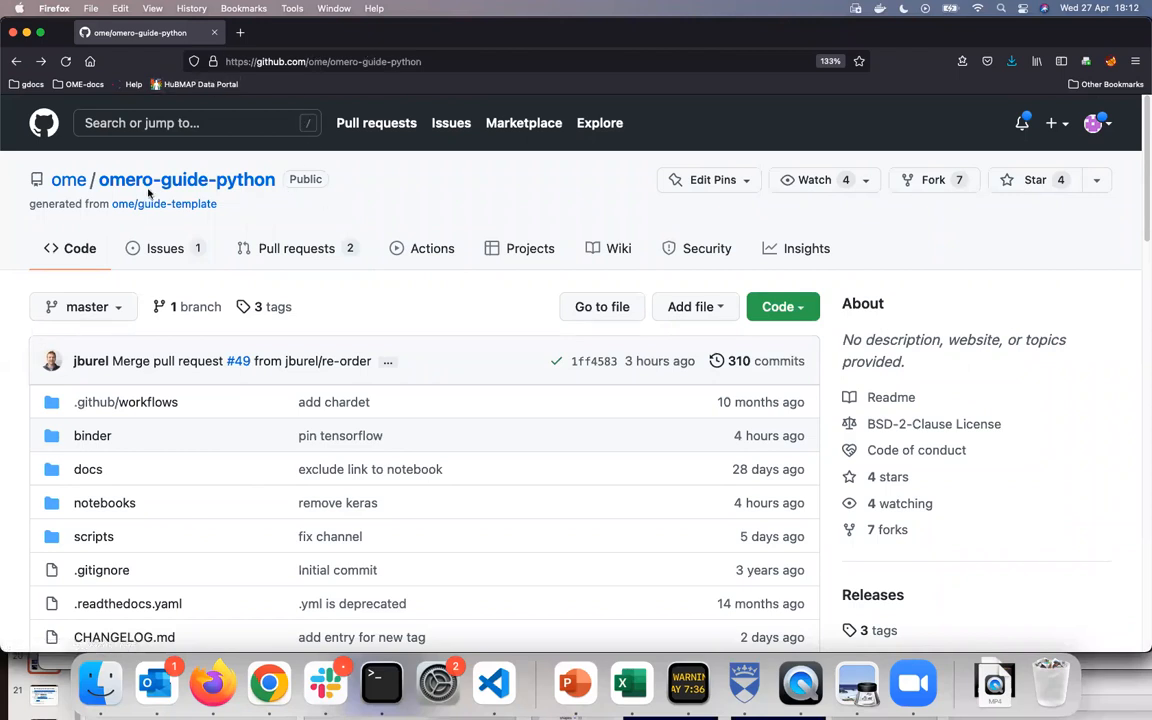
Launch the README's Binder badge link in a new tab
scroll(down, 3)
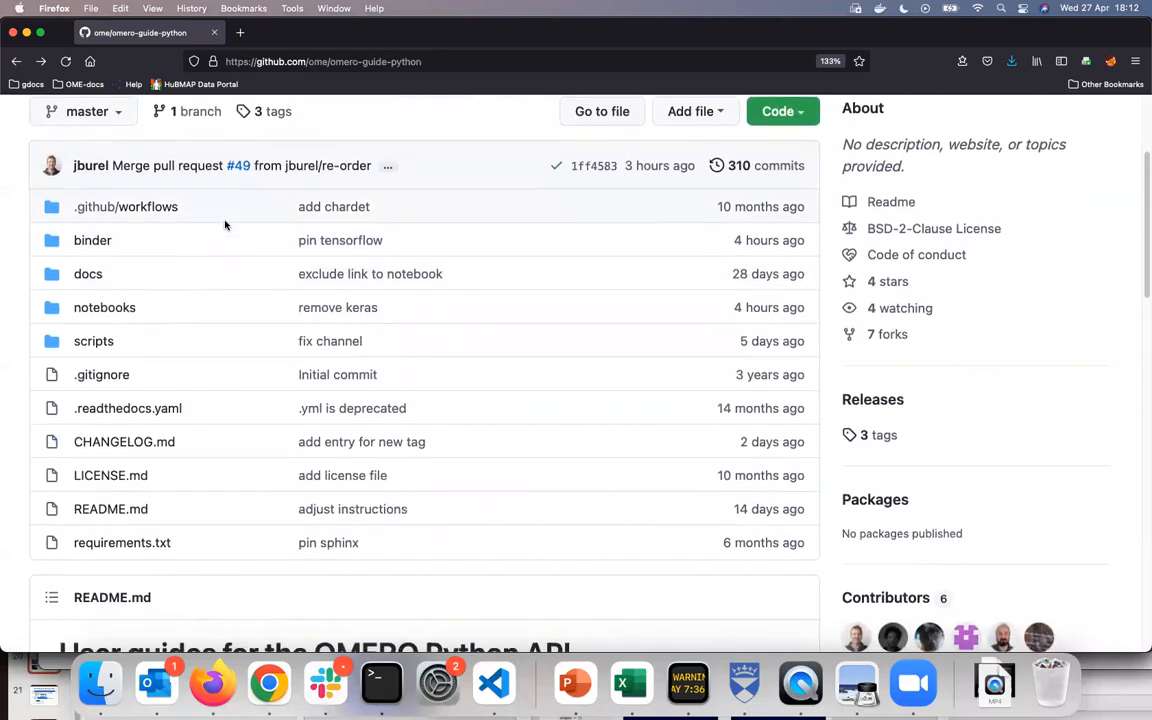
scroll(down, 3)
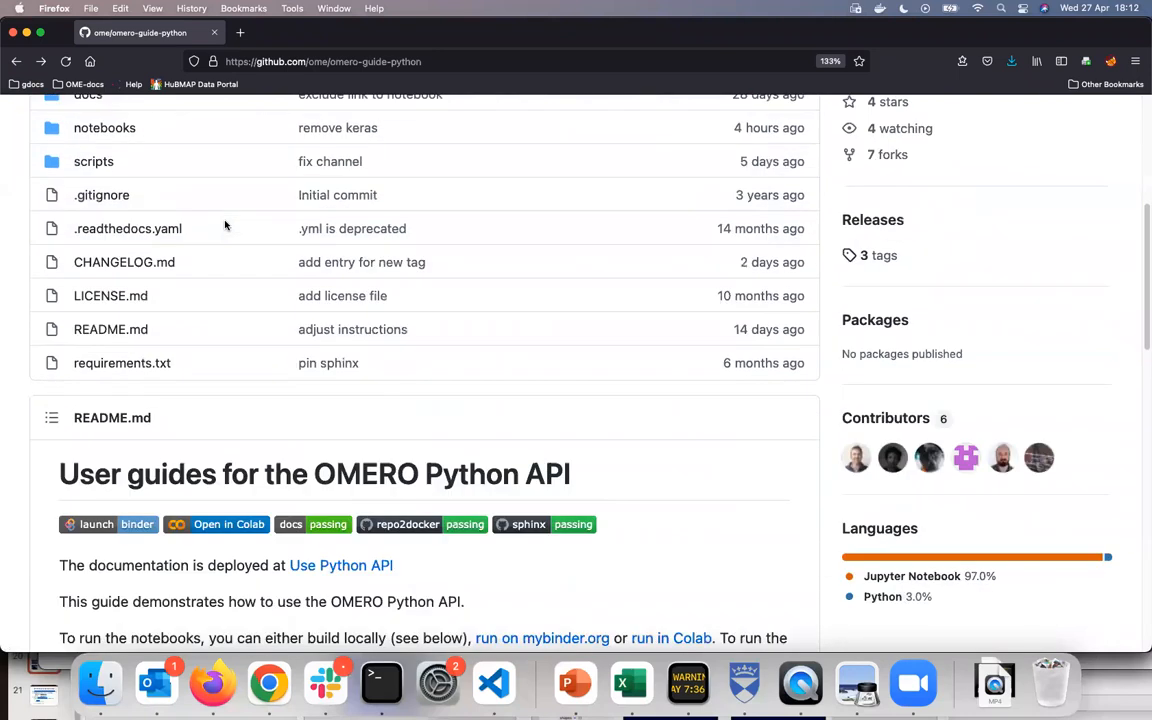
scroll(down, 3)
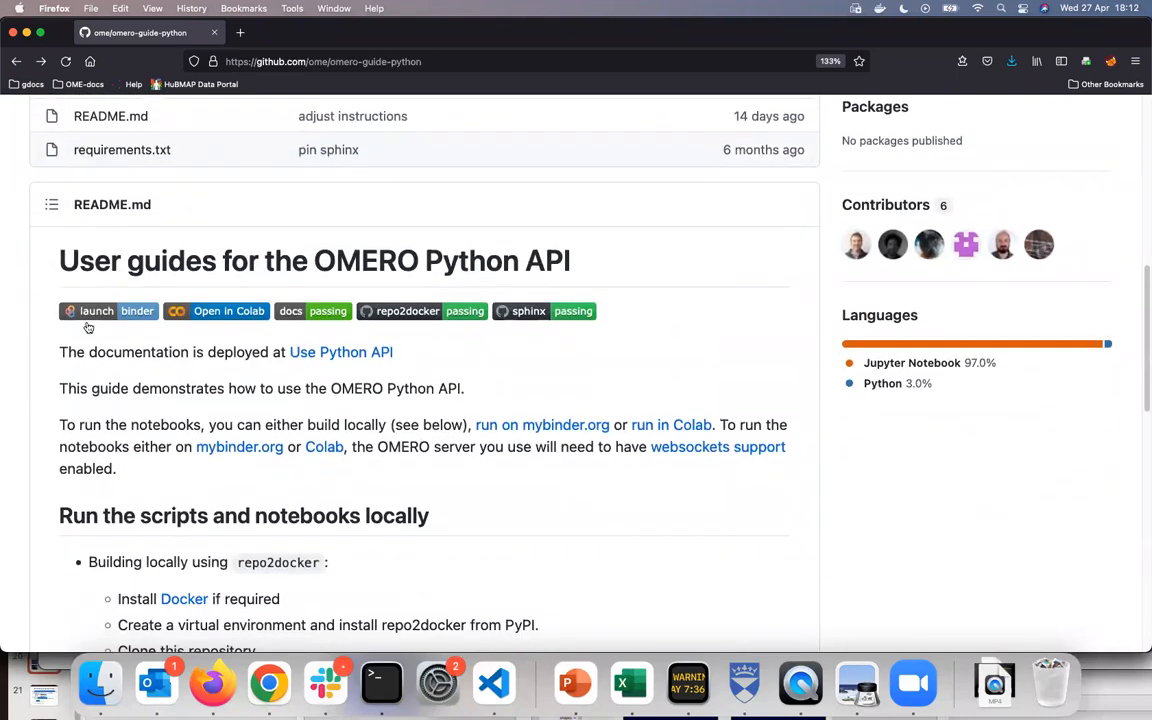
right_click(108, 310)
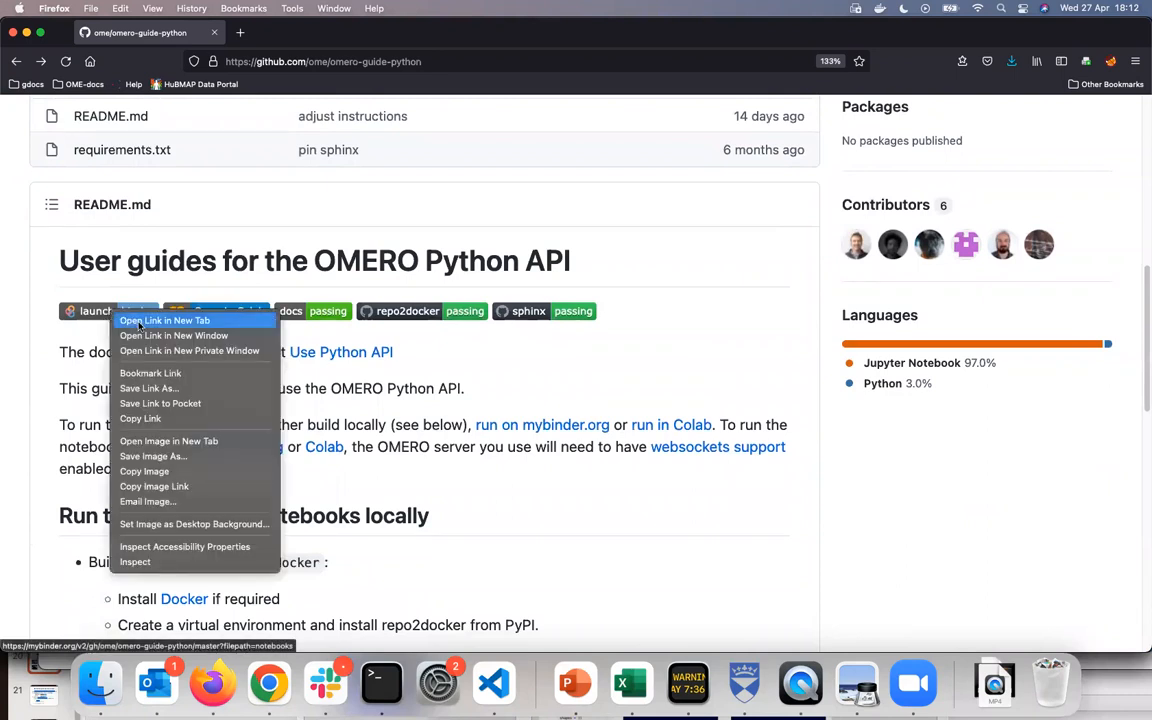
click(164, 320)
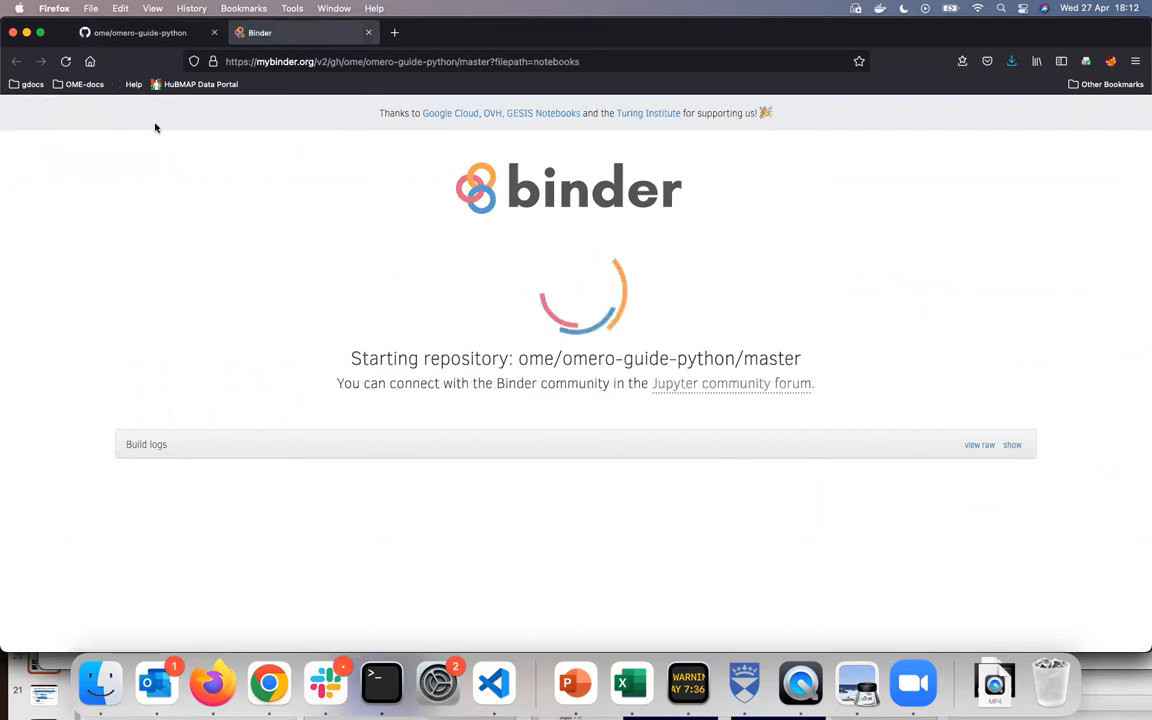
Return to the GitHub README and bring up link options for the Colab badge
click(140, 32)
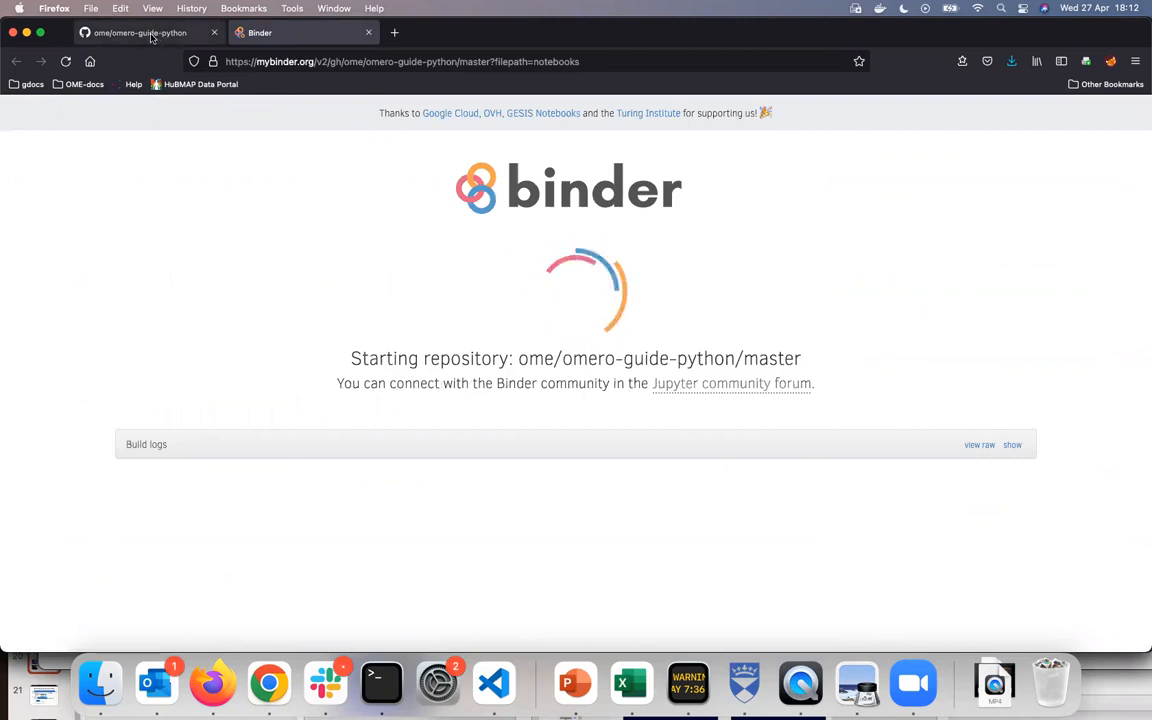
click(140, 32)
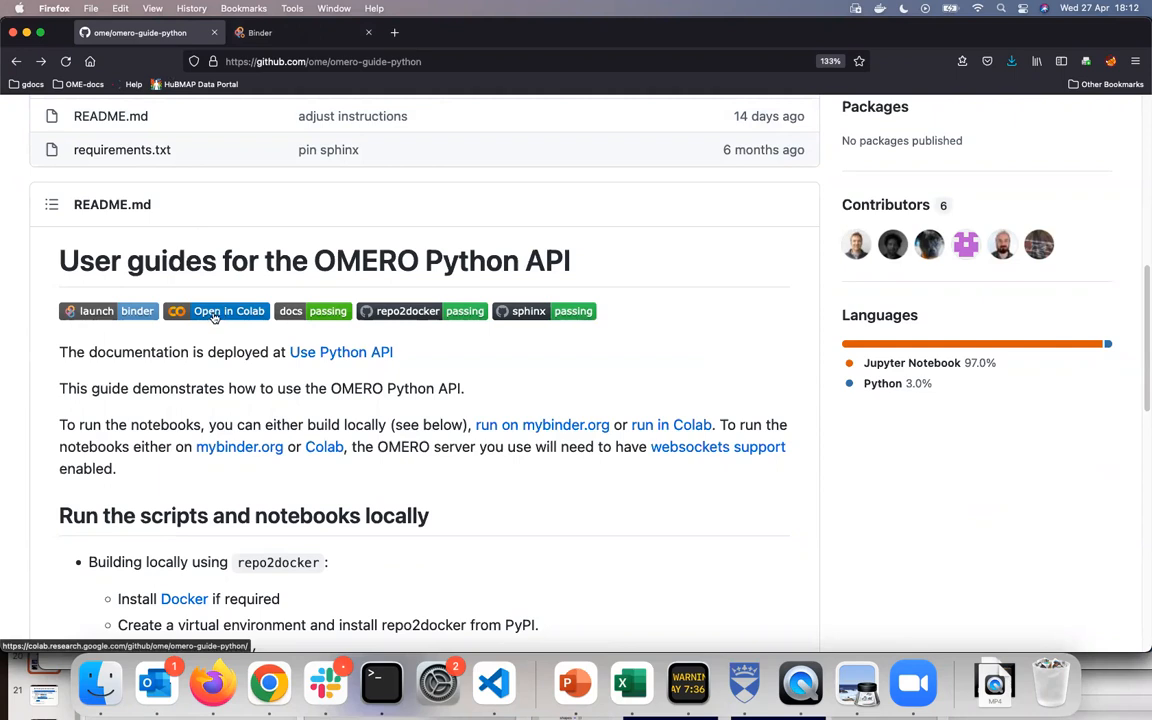
right_click(216, 312)
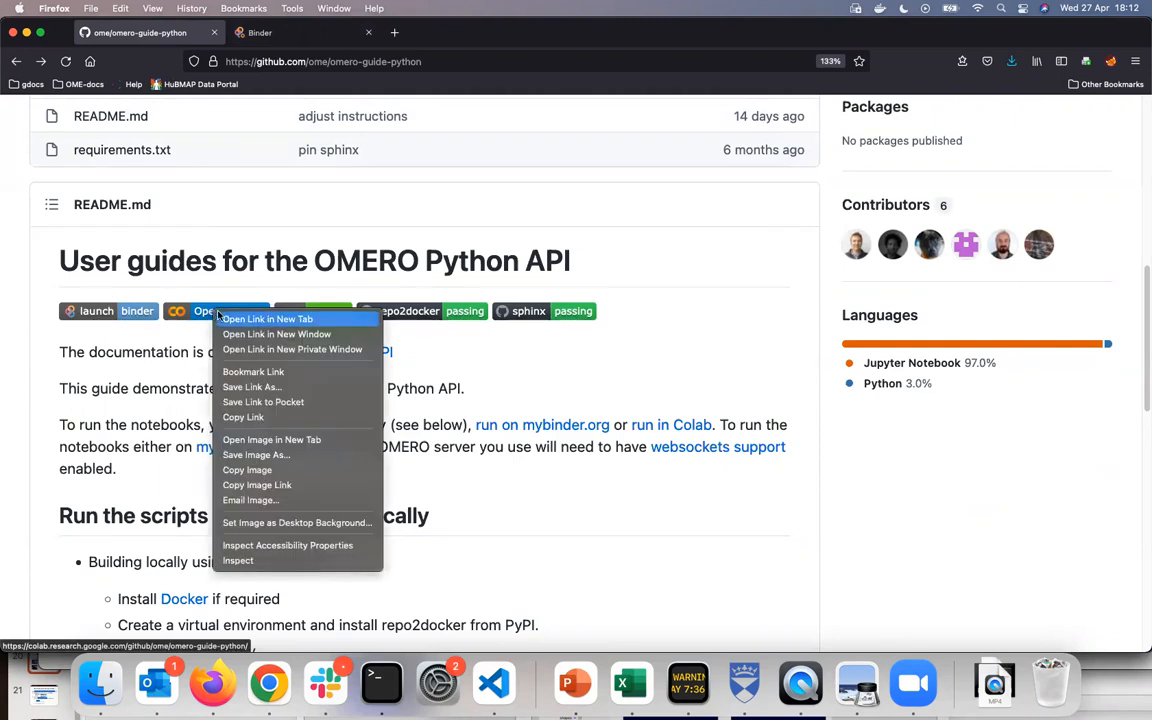
Open the Colab badge link in a new tab and load the idr0062_prediction notebook
click(266, 318)
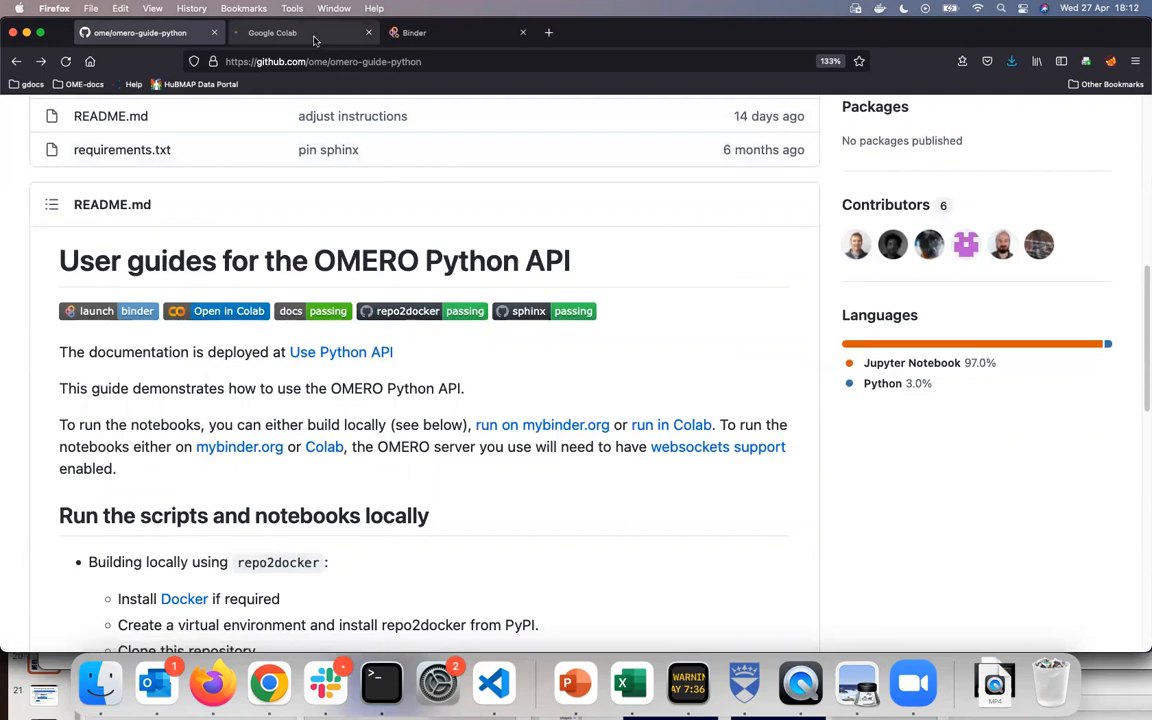
click(272, 32)
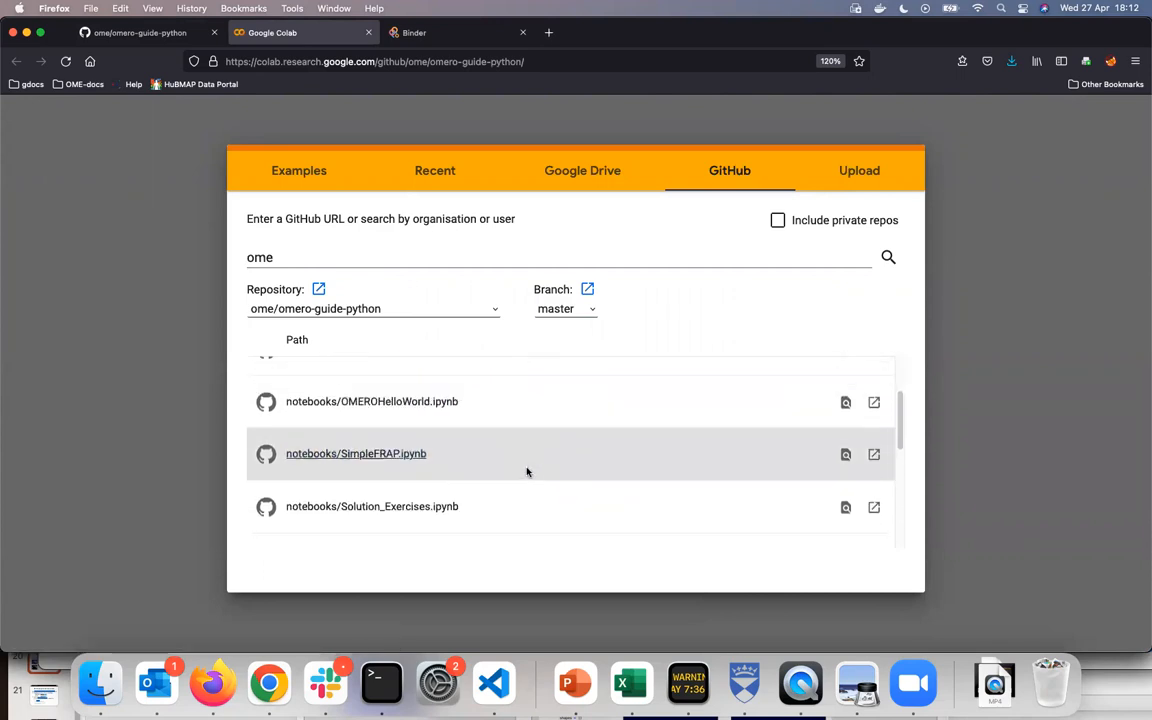
scroll(down, 3)
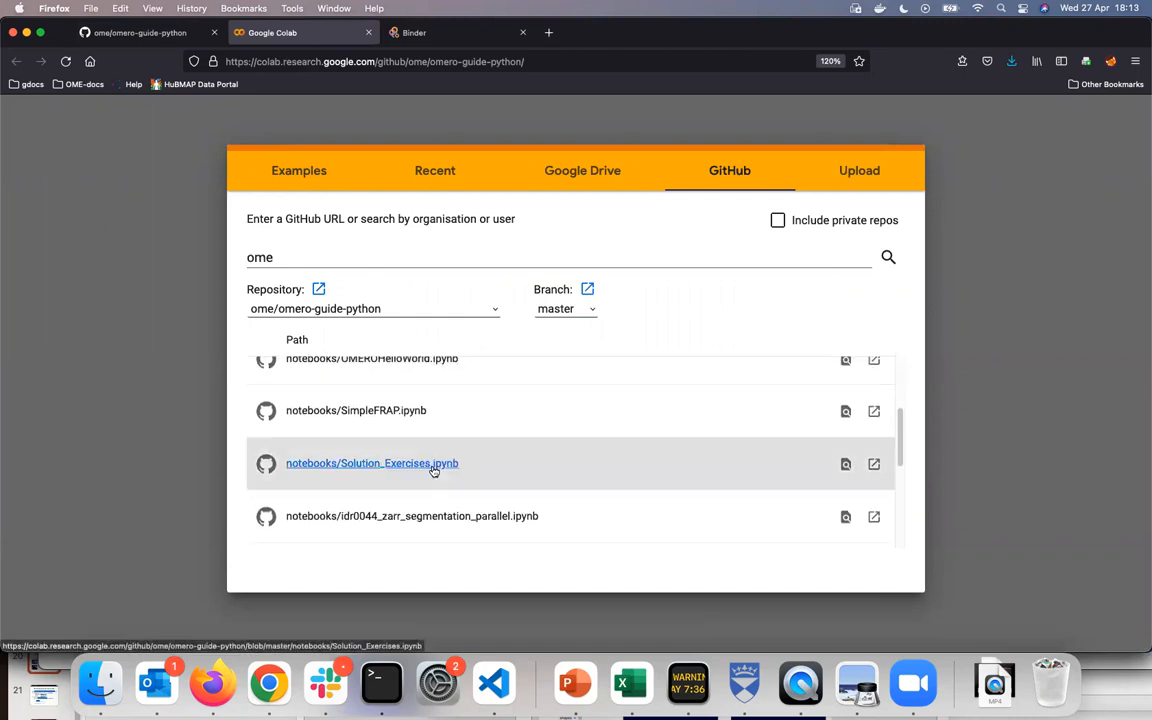
scroll(down, 3)
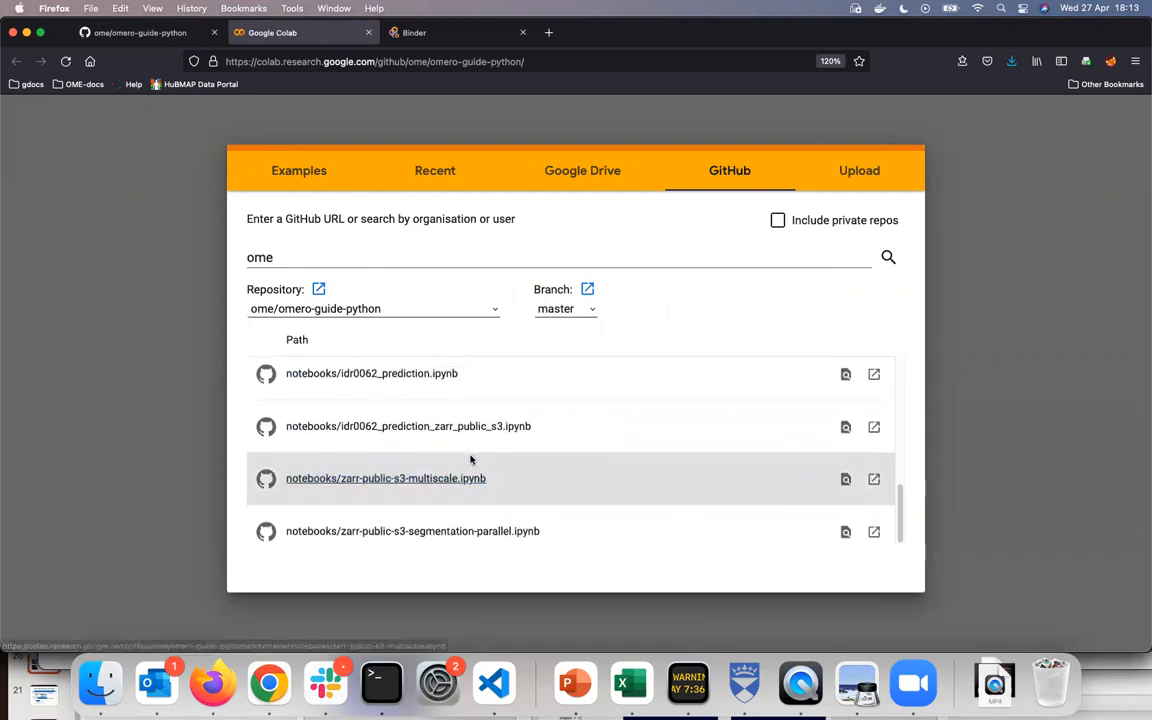
click(372, 374)
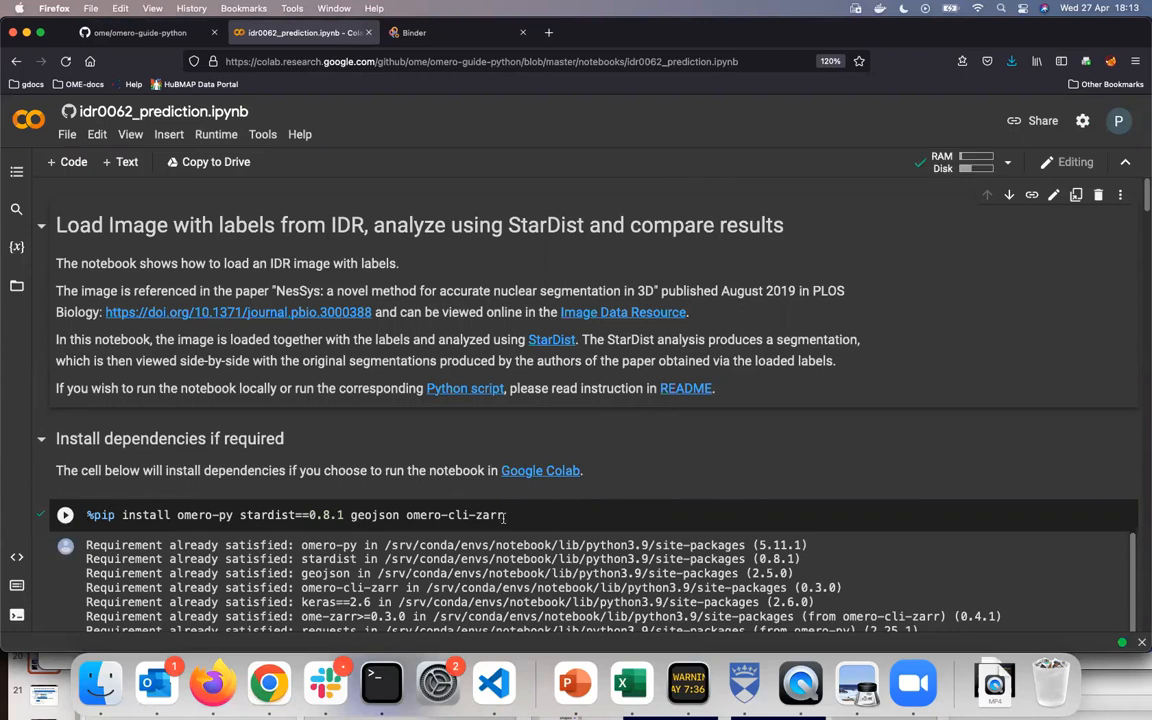
Clear the install cell's output and switch to the Binder build page
click(64, 516)
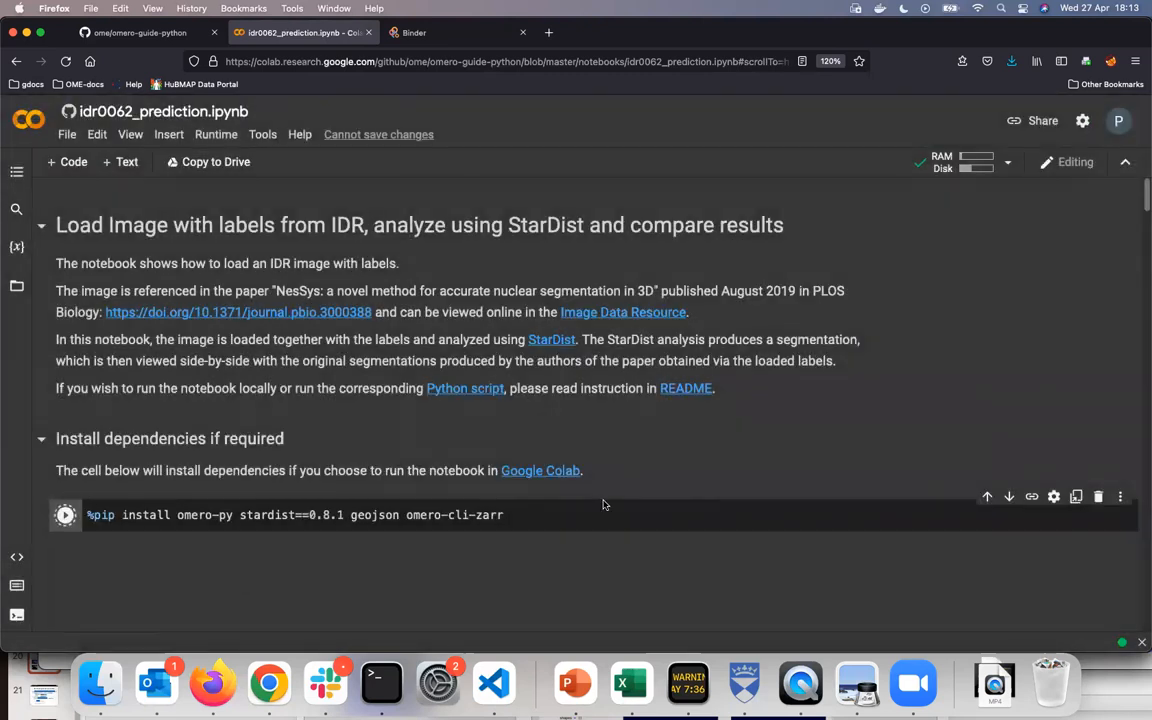
click(64, 516)
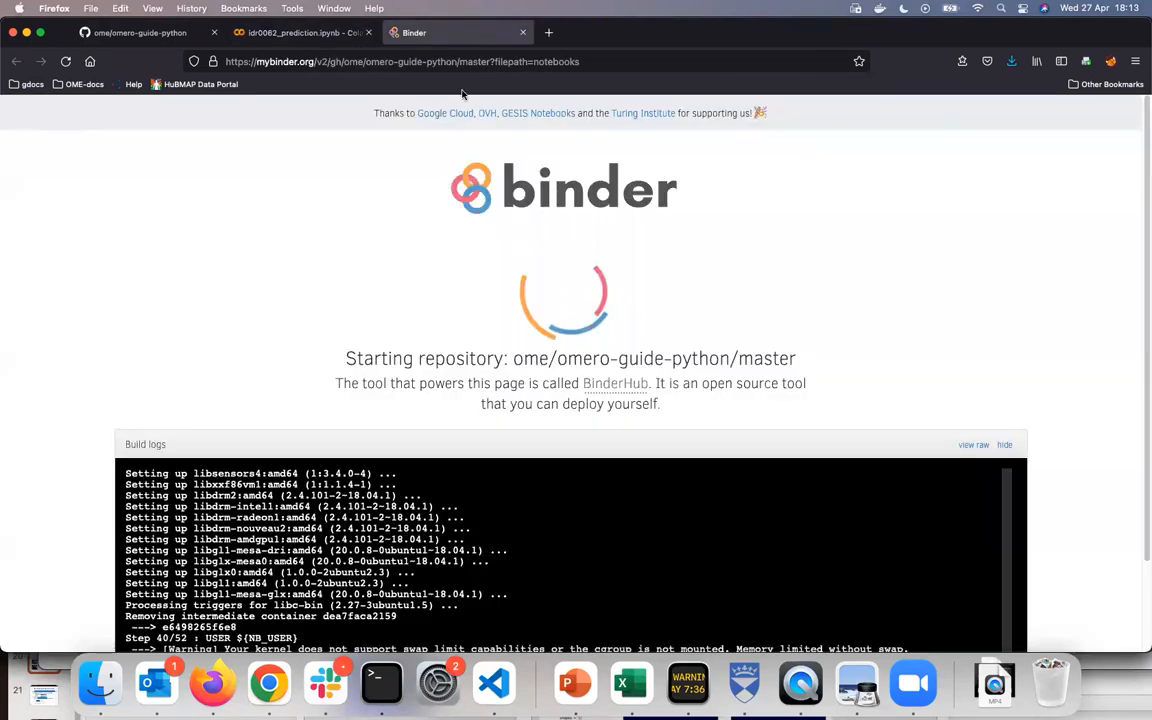
scroll(down, 3)
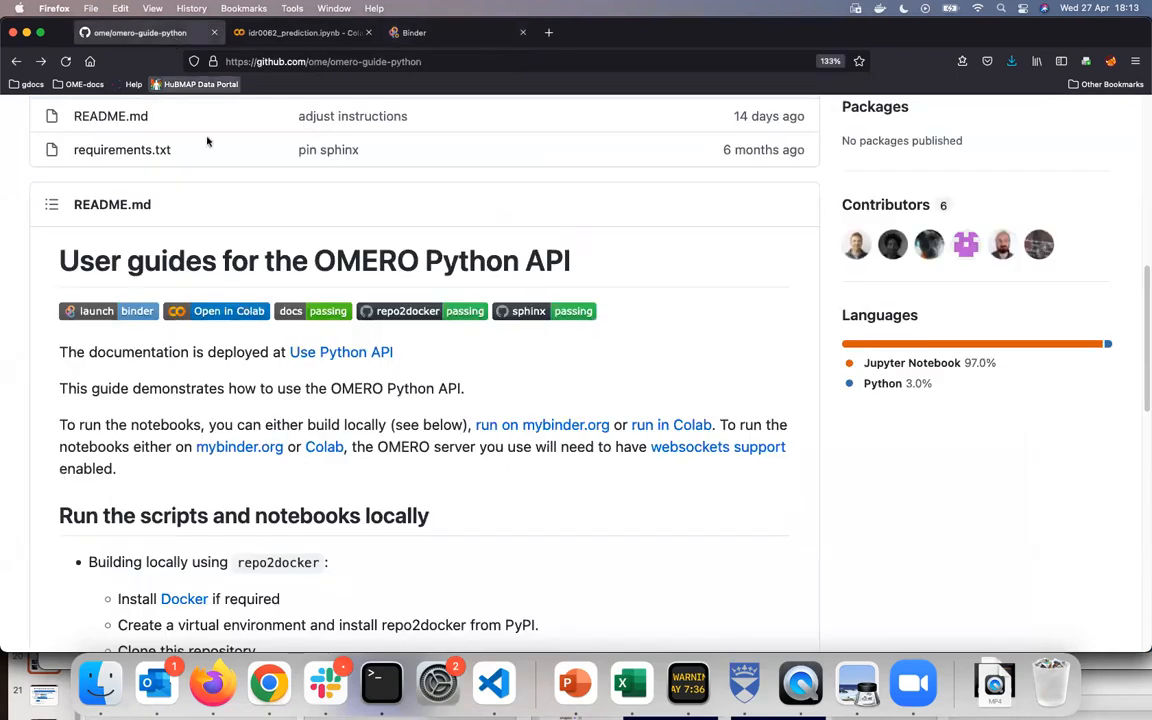
Scroll the README to the 'Run the scripts and notebooks locally' repo2docker section
scroll(down, 3)
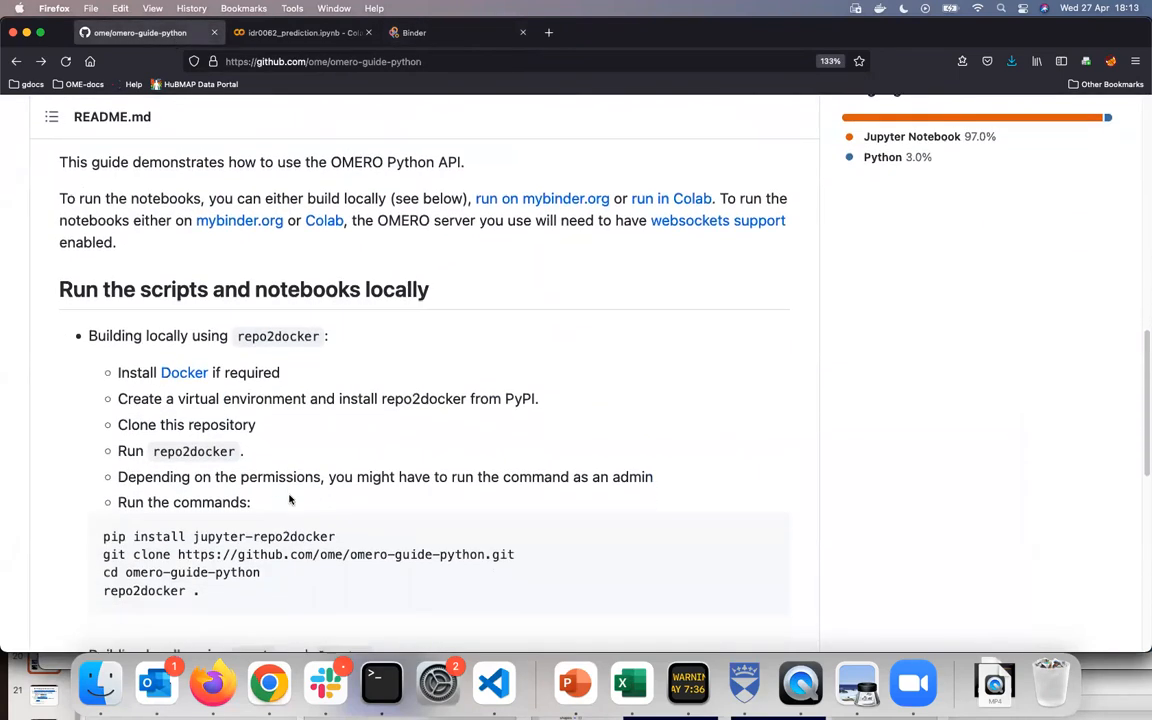
scroll(down, 3)
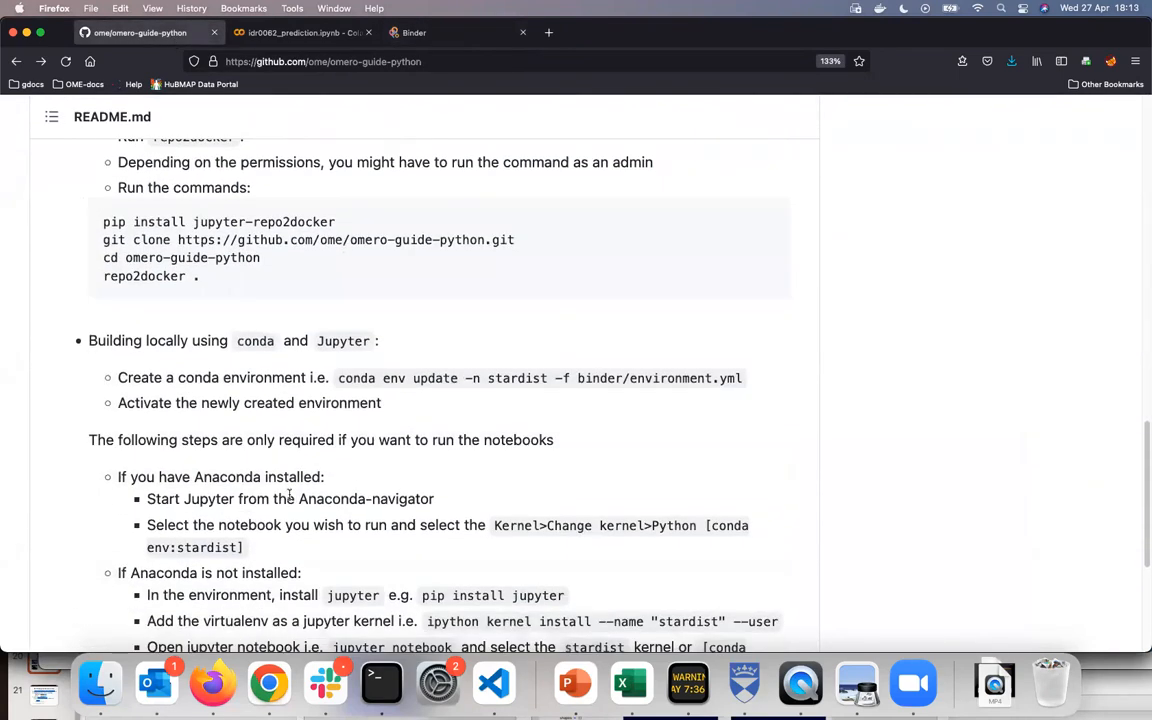
scroll(up, 3)
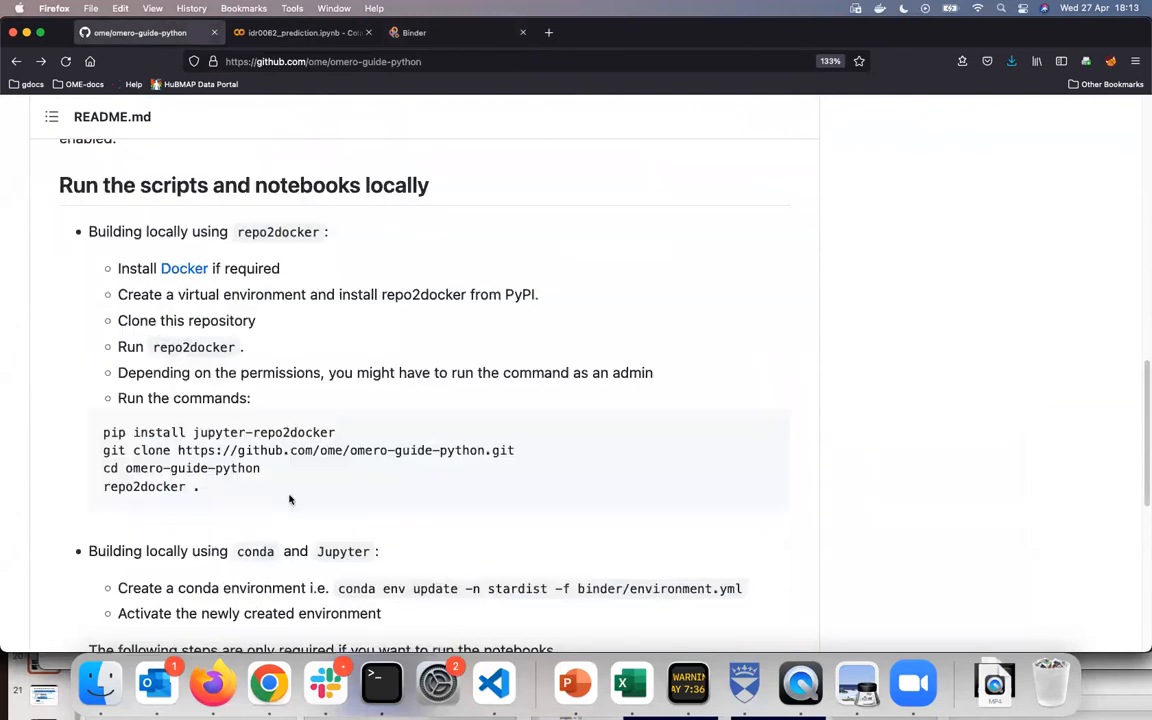
scroll(up, 3)
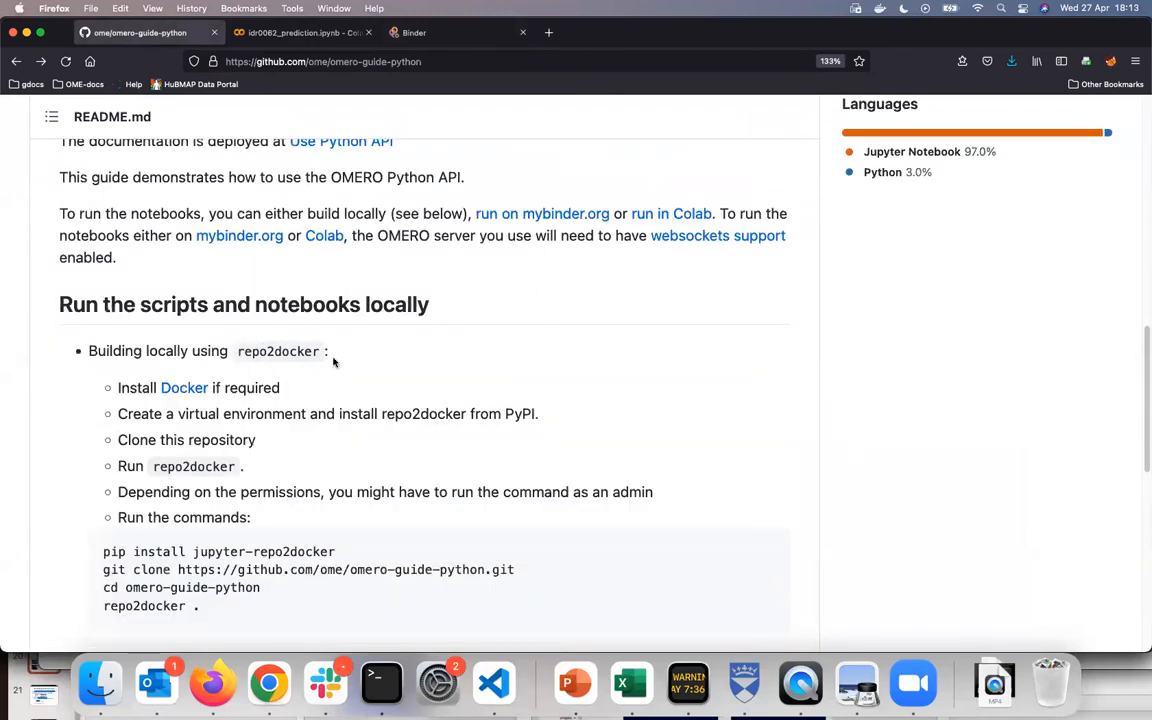
mouse_move(380, 684)
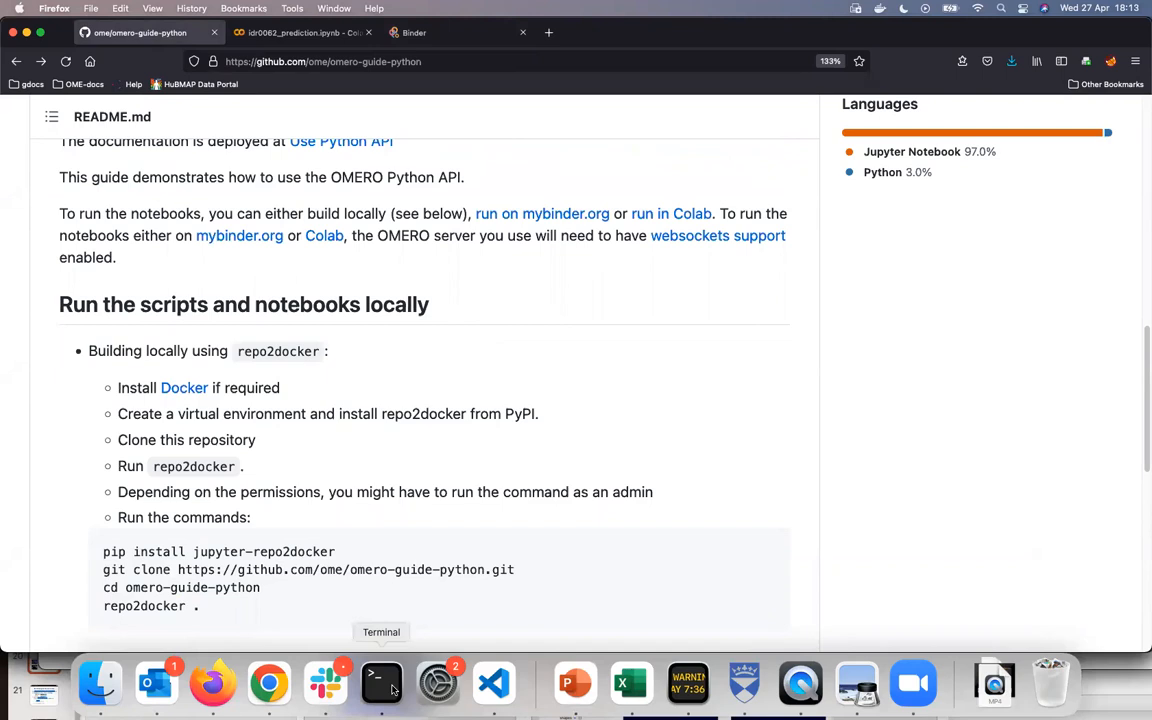
Bring Terminal forward and start entering the repo2docker command in the activated environment
click(380, 684)
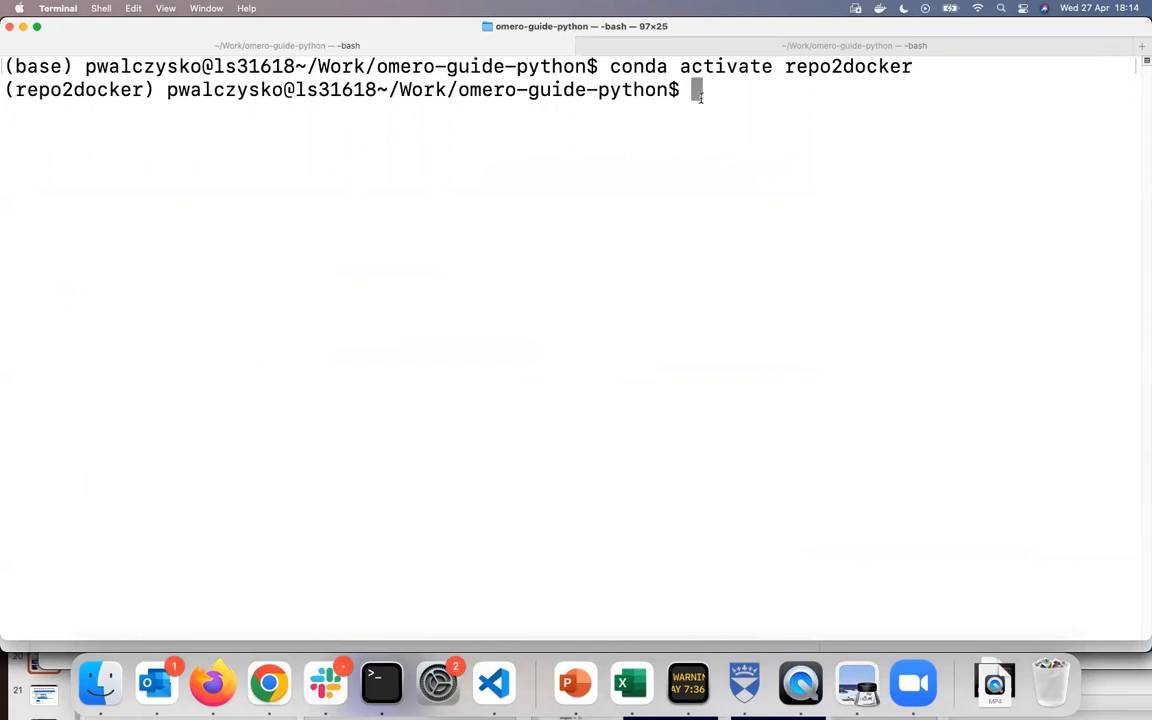
text(r)
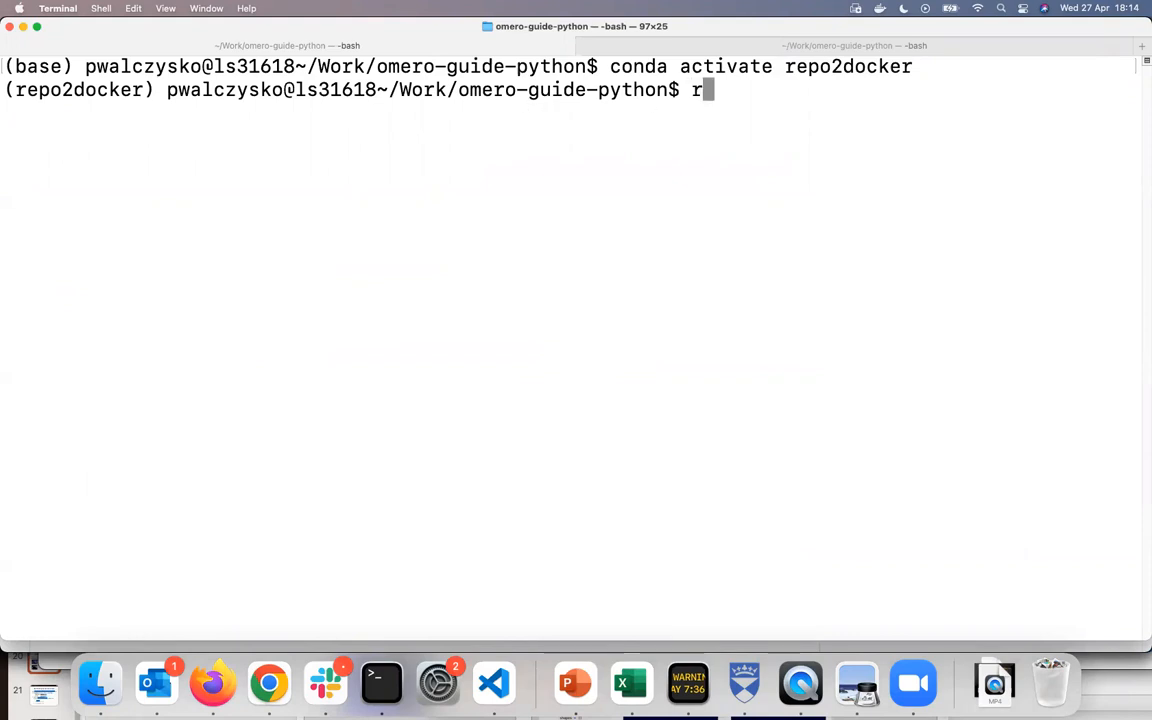
text(epo2)
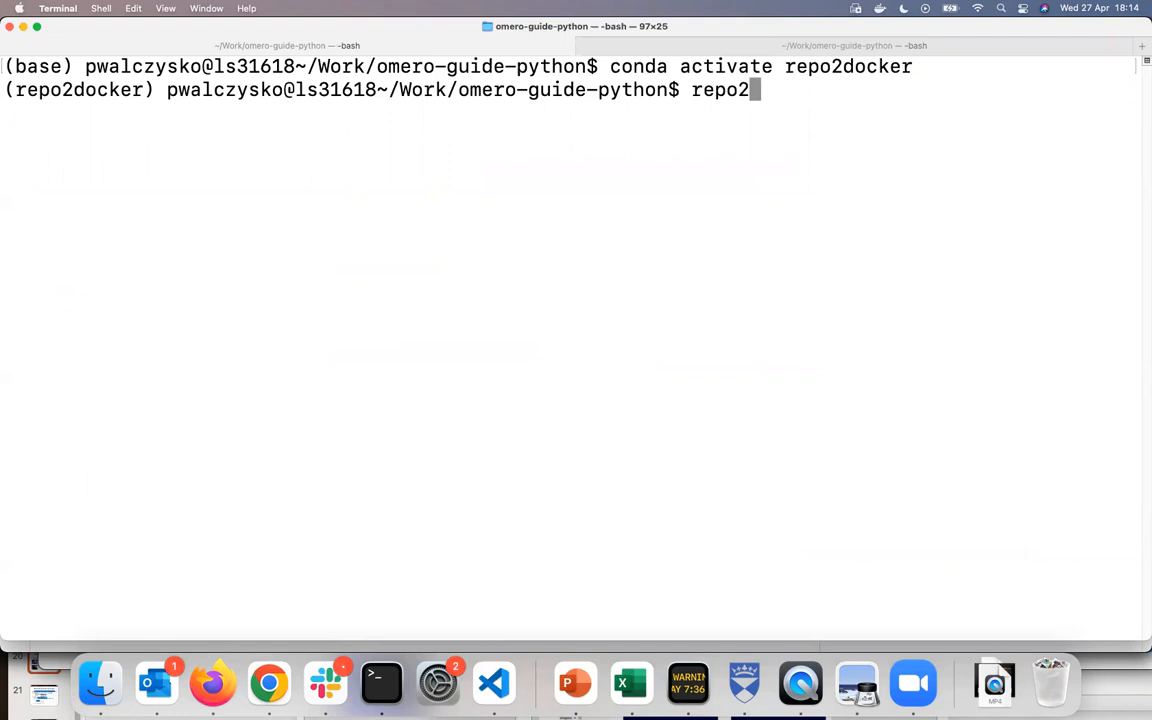
text(doc)
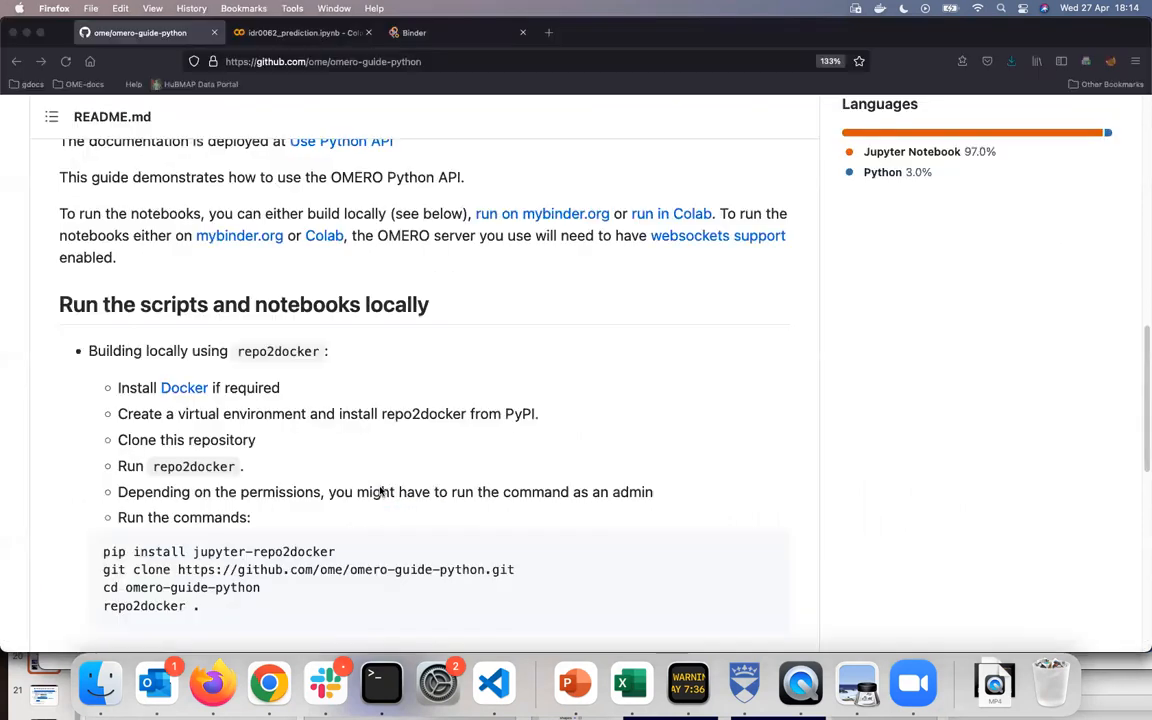
In the local JupyterLab, open notebooks/idr0062_prediction.ipynb and review its install, import and IDR connection cells
click(610, 32)
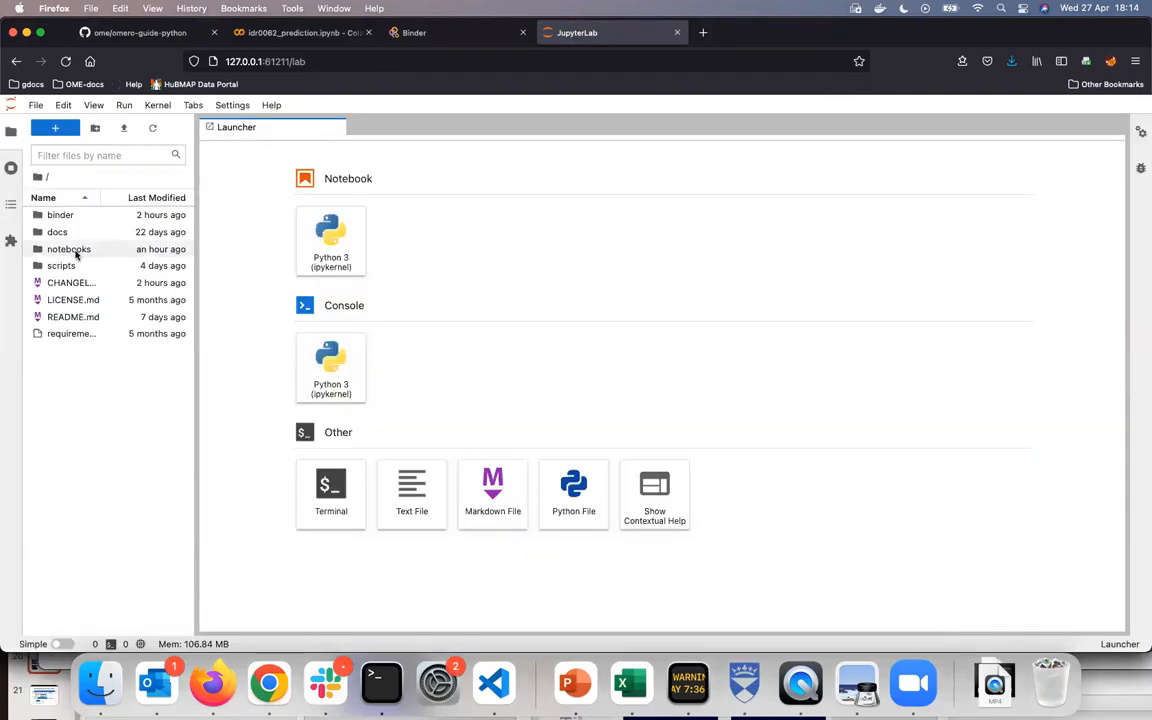
double_click(68, 248)
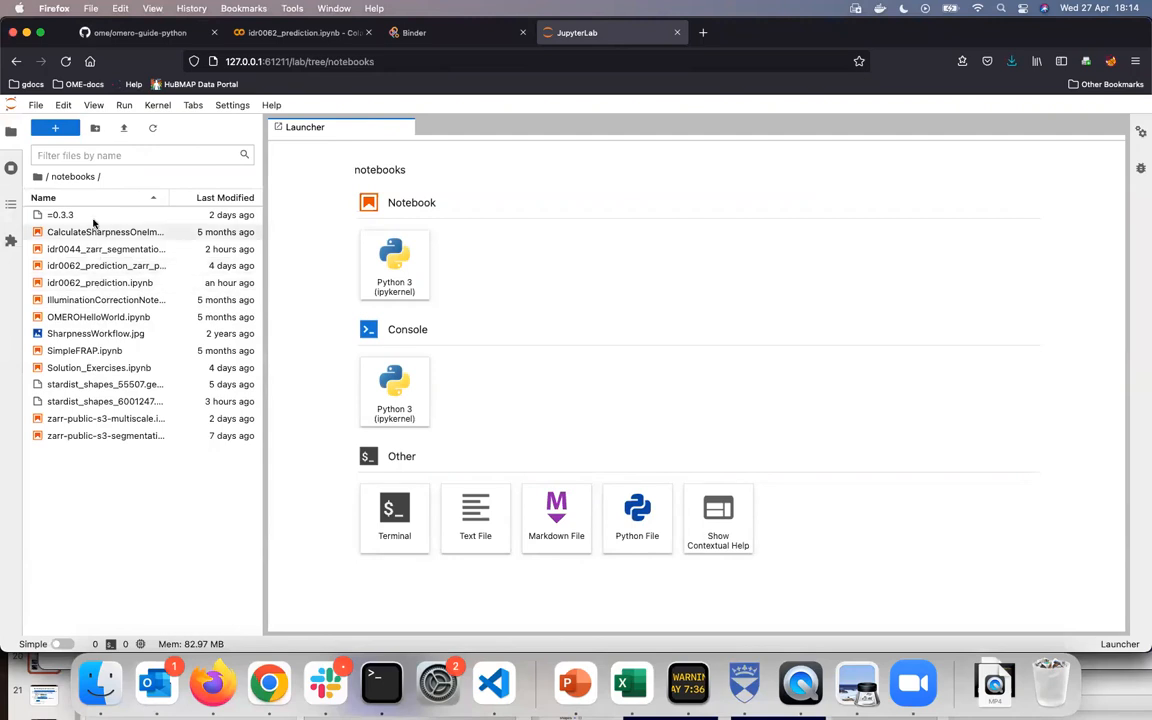
double_click(100, 282)
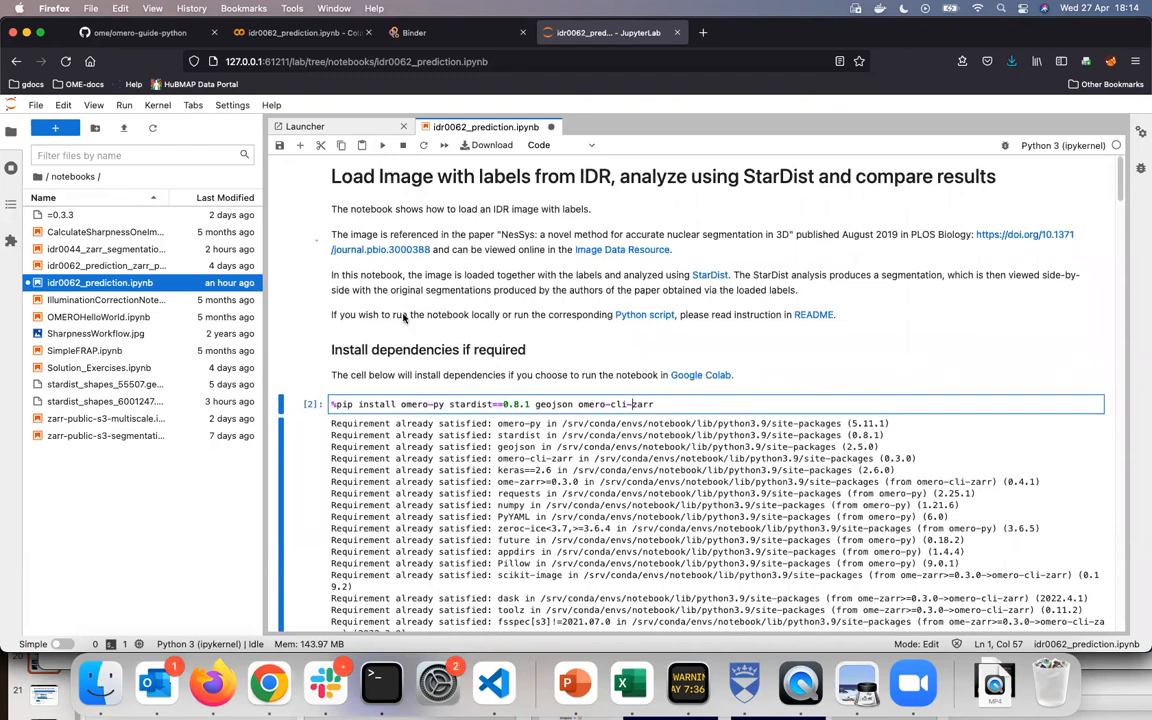
scroll(down, 3)
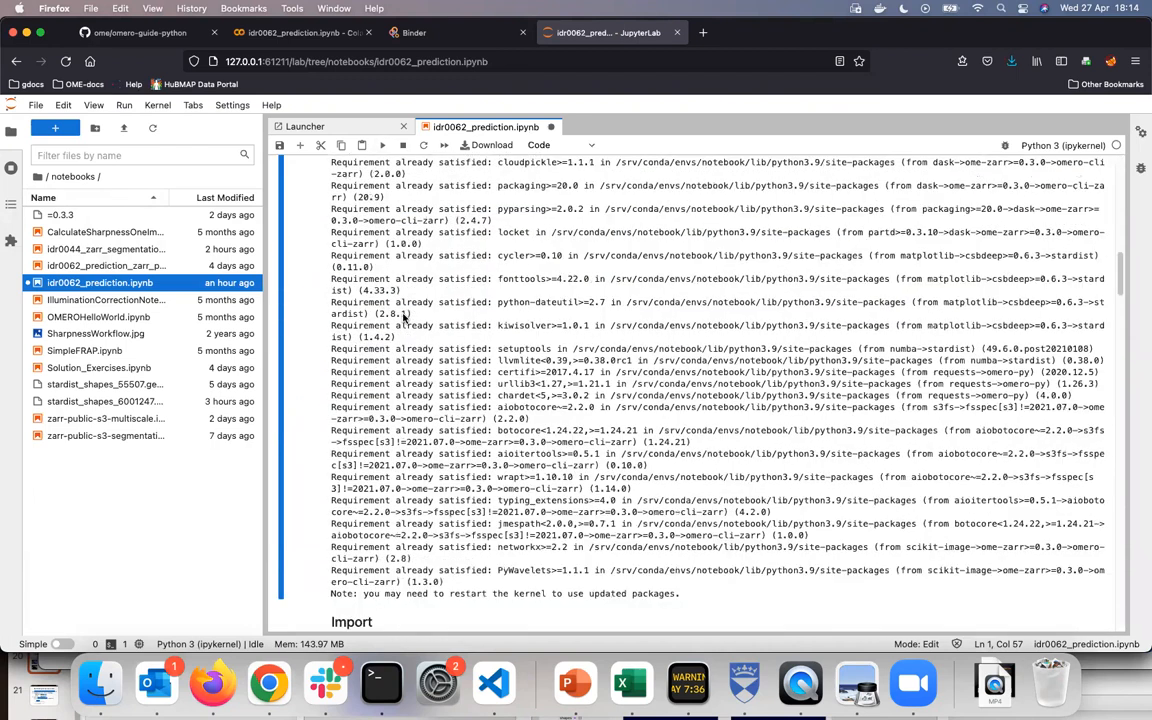
scroll(down, 3)
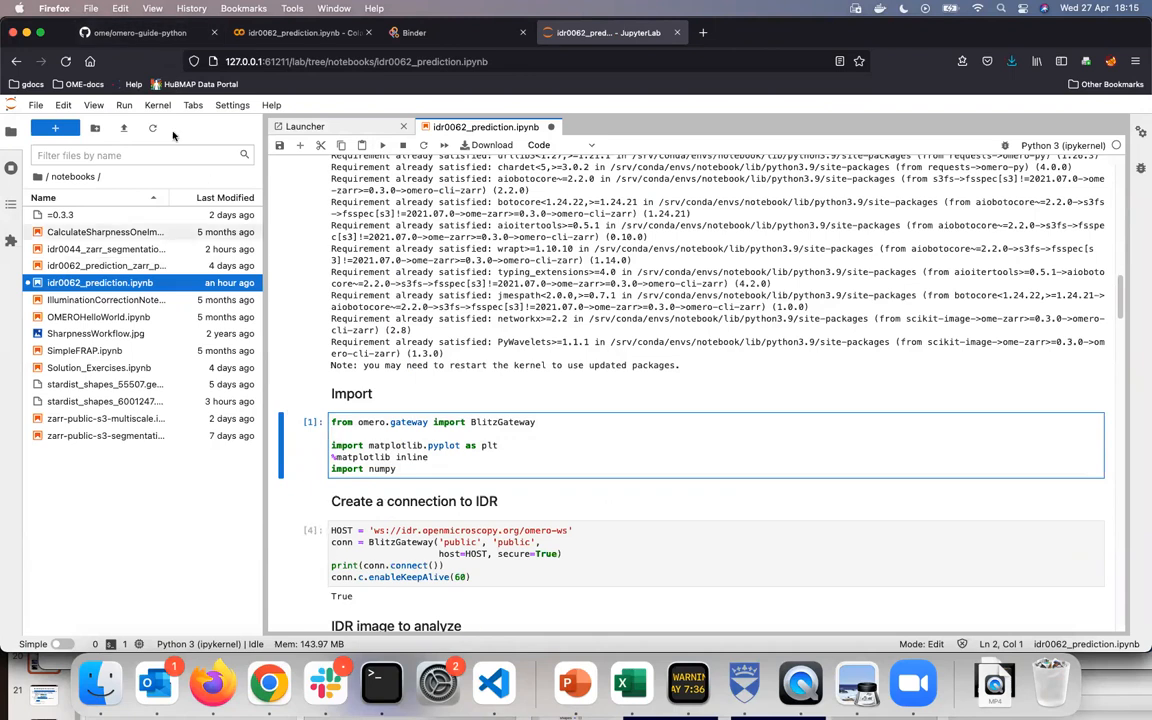
Run 'jupyter notebook' in Terminal to launch the classic server from the stardist environment
click(380, 684)
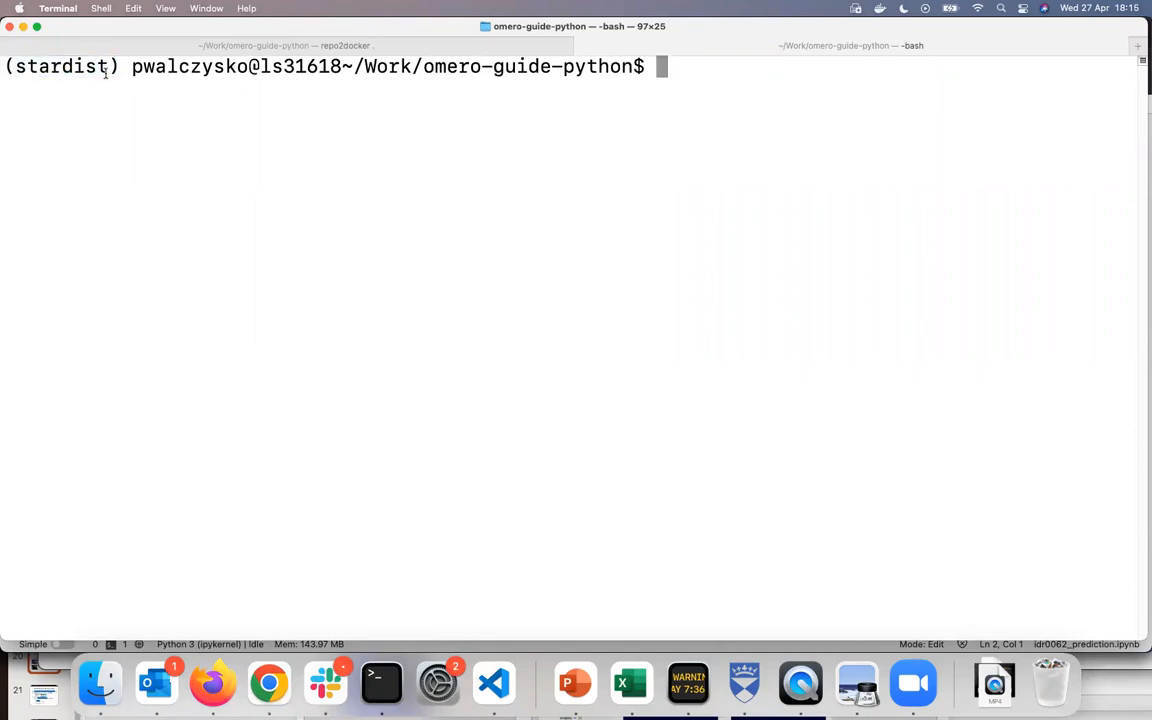
text(j)
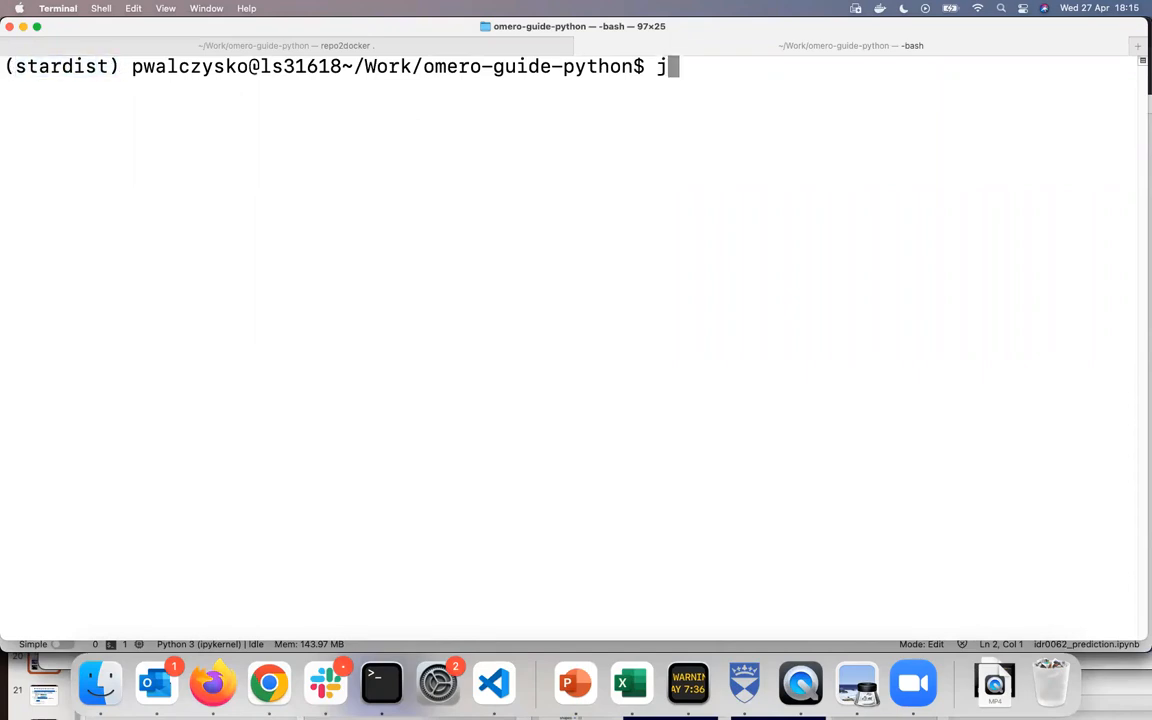
text(upyt)
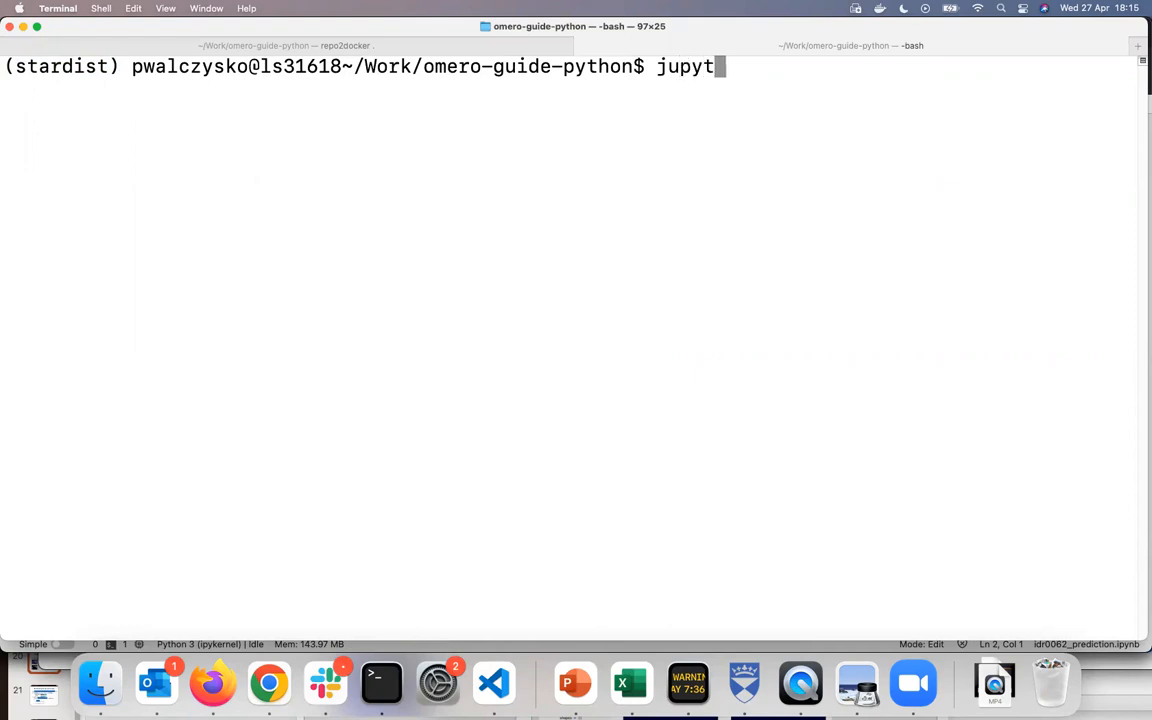
text(er noteb)
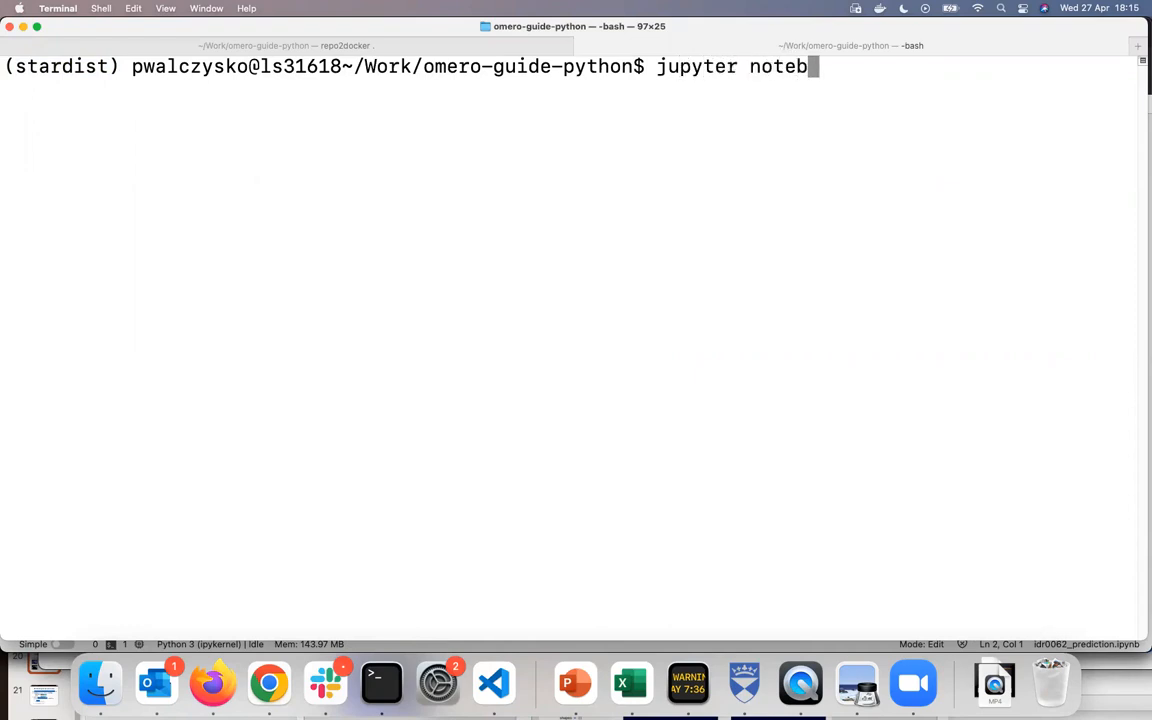
key(enter)
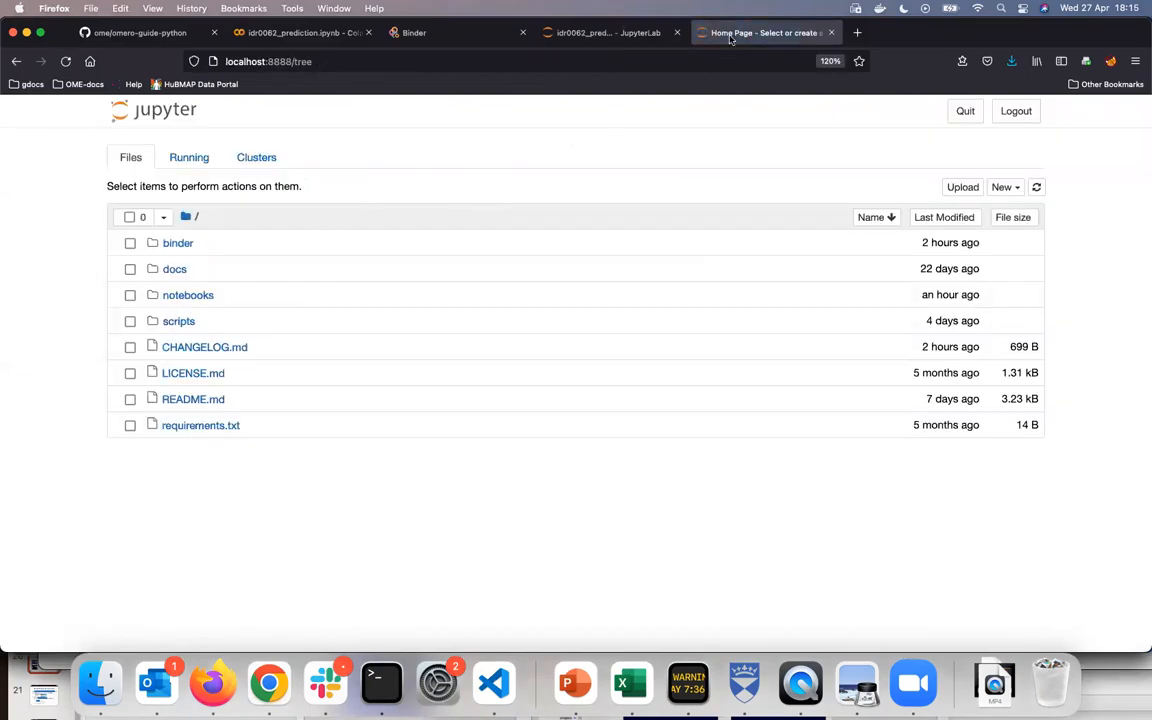
mouse_move(188, 300)
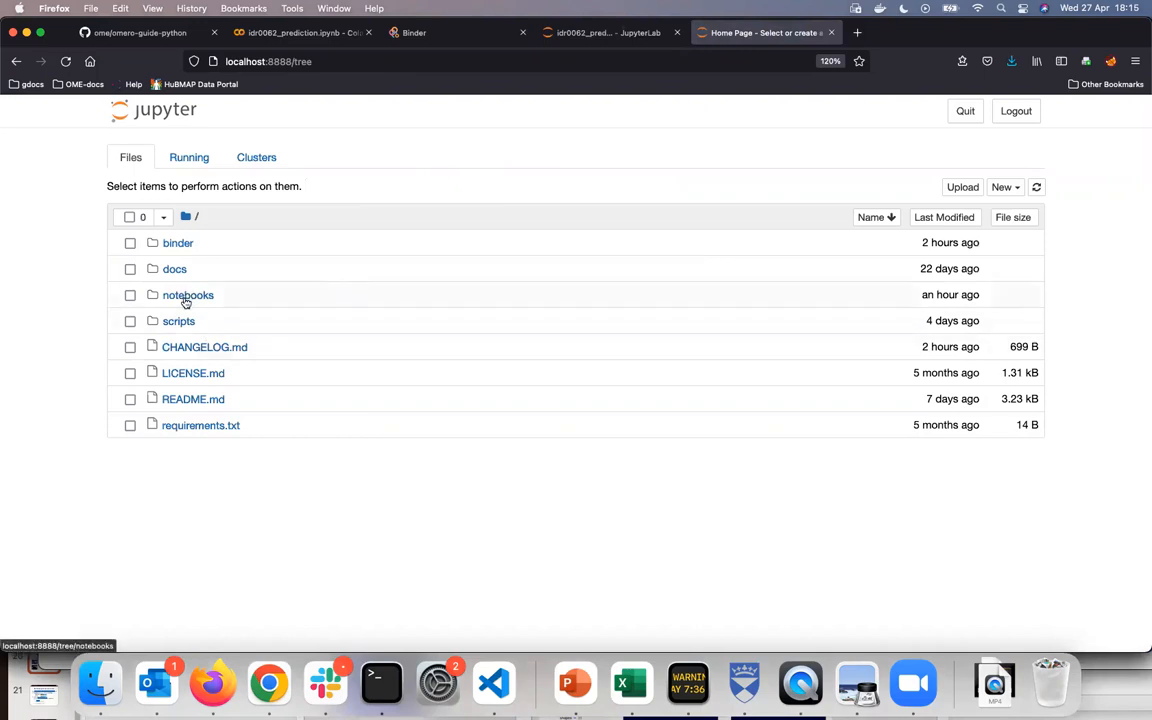
Open the notebooks folder in the Jupyter file tree
click(188, 294)
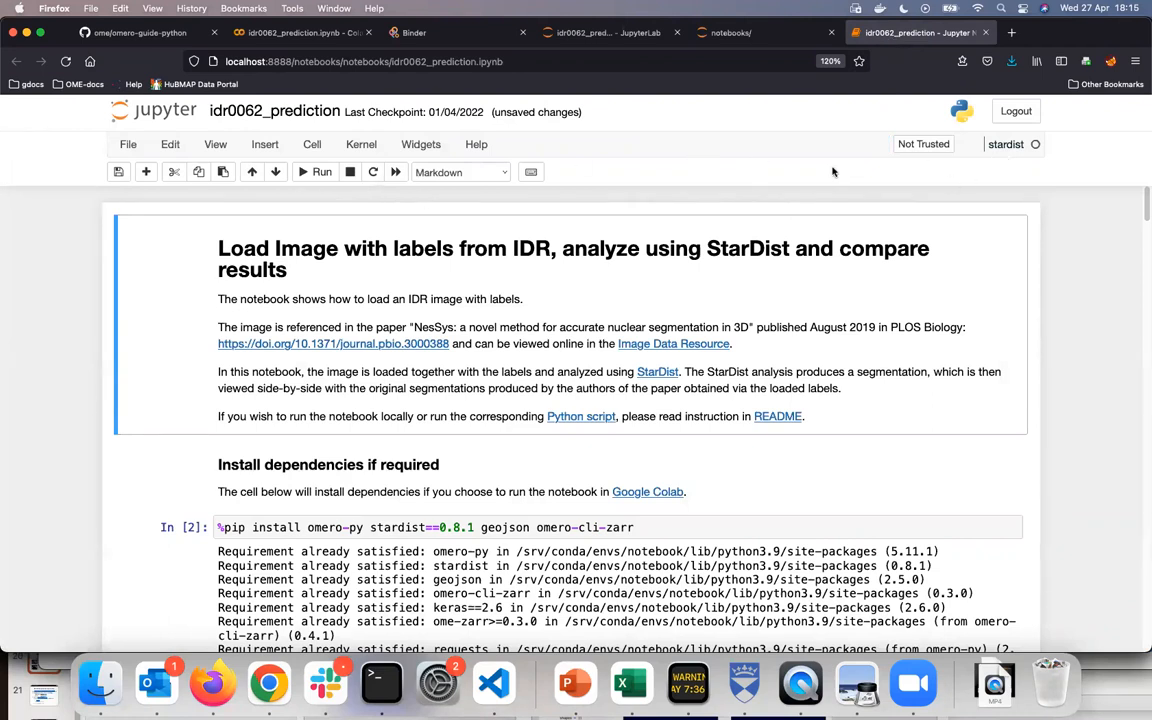
mouse_move(1024, 152)
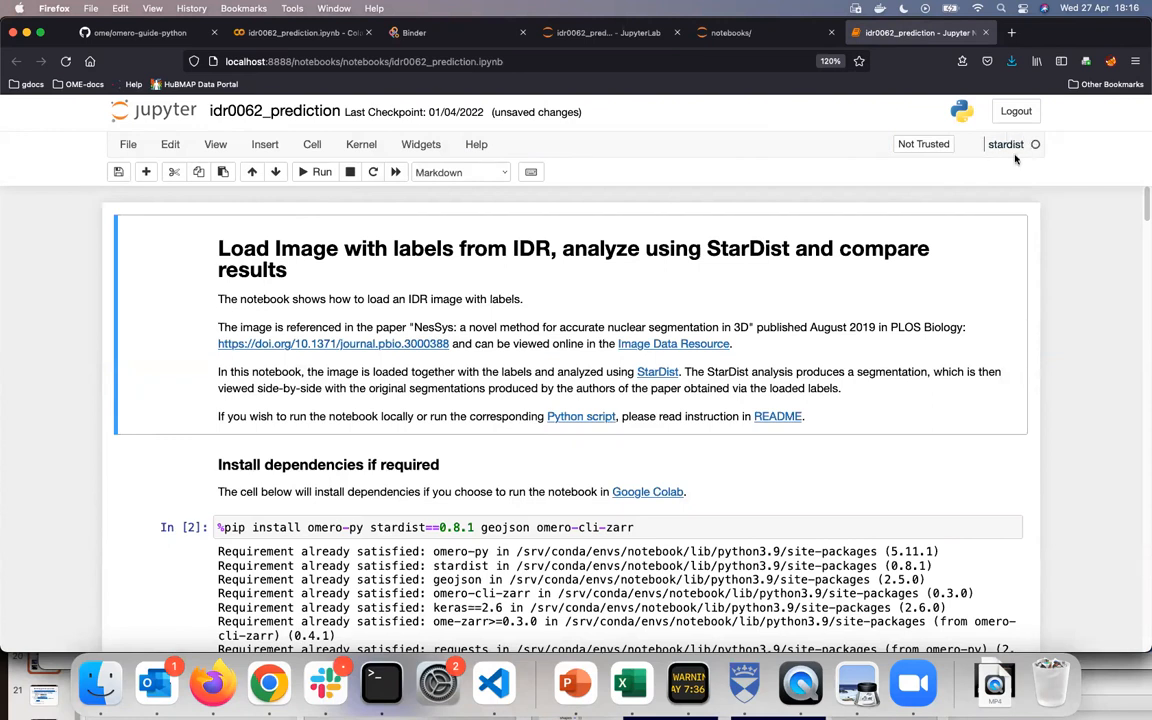
mouse_move(362, 190)
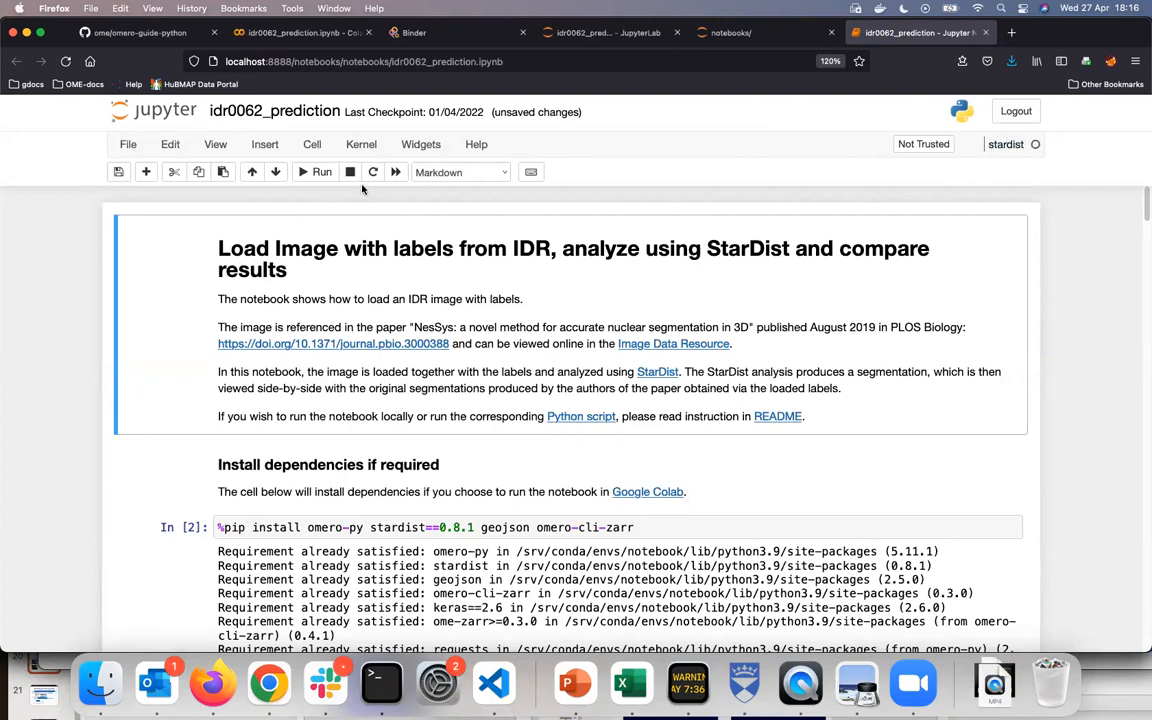
Switch the idr0062_prediction notebook to the stardist kernel via Kernel > Change kernel
click(360, 144)
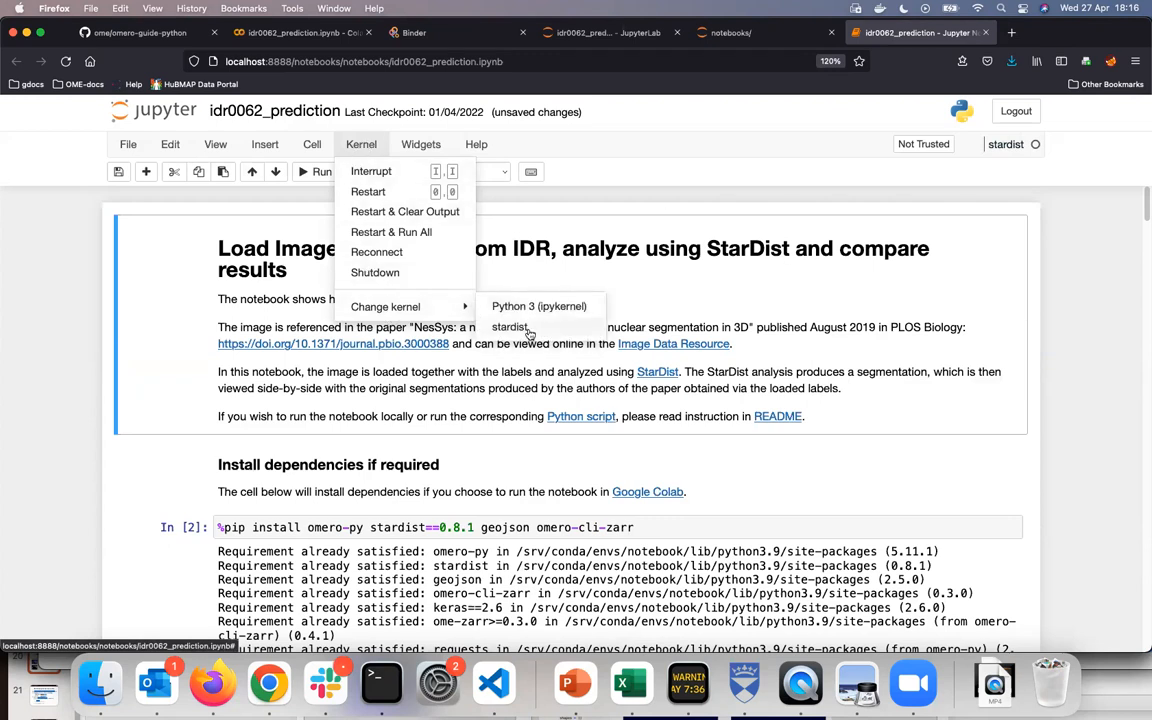
click(508, 328)
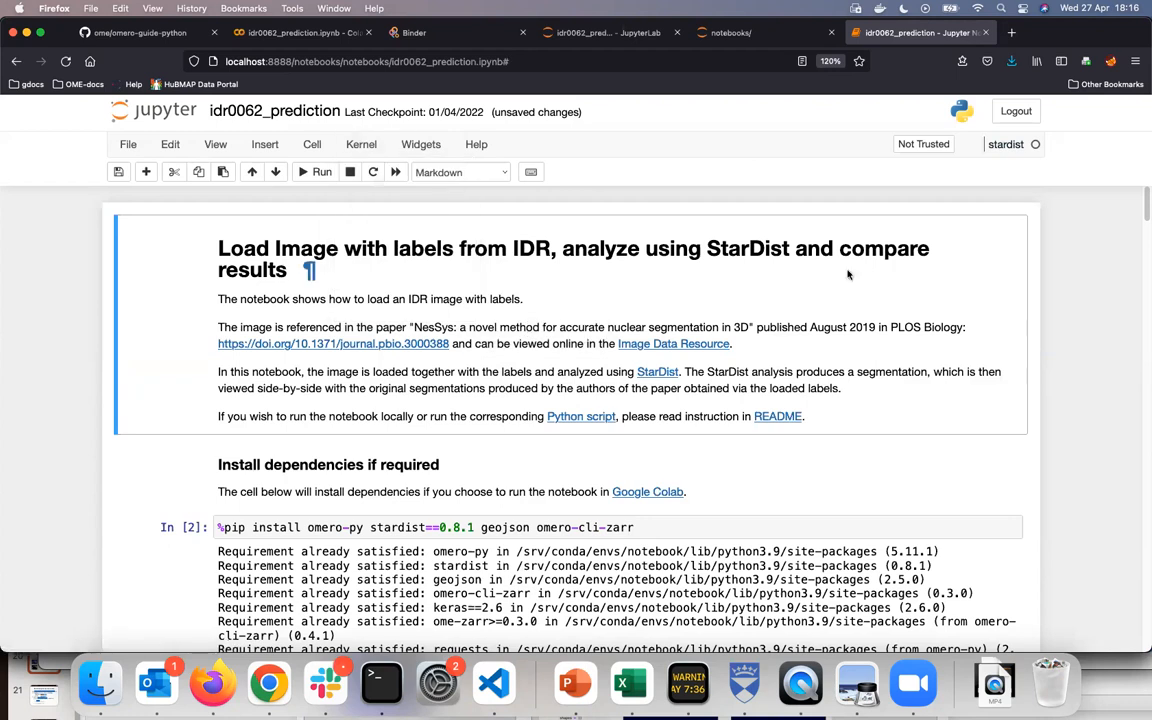
mouse_move(980, 232)
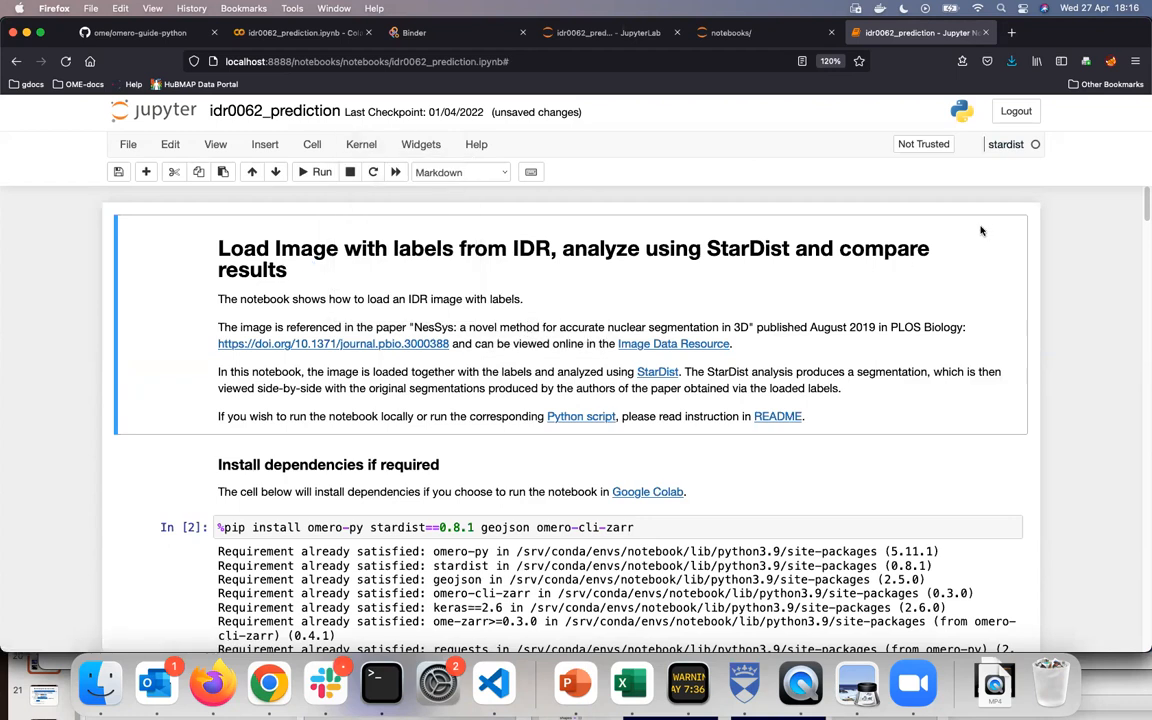
mouse_move(940, 182)
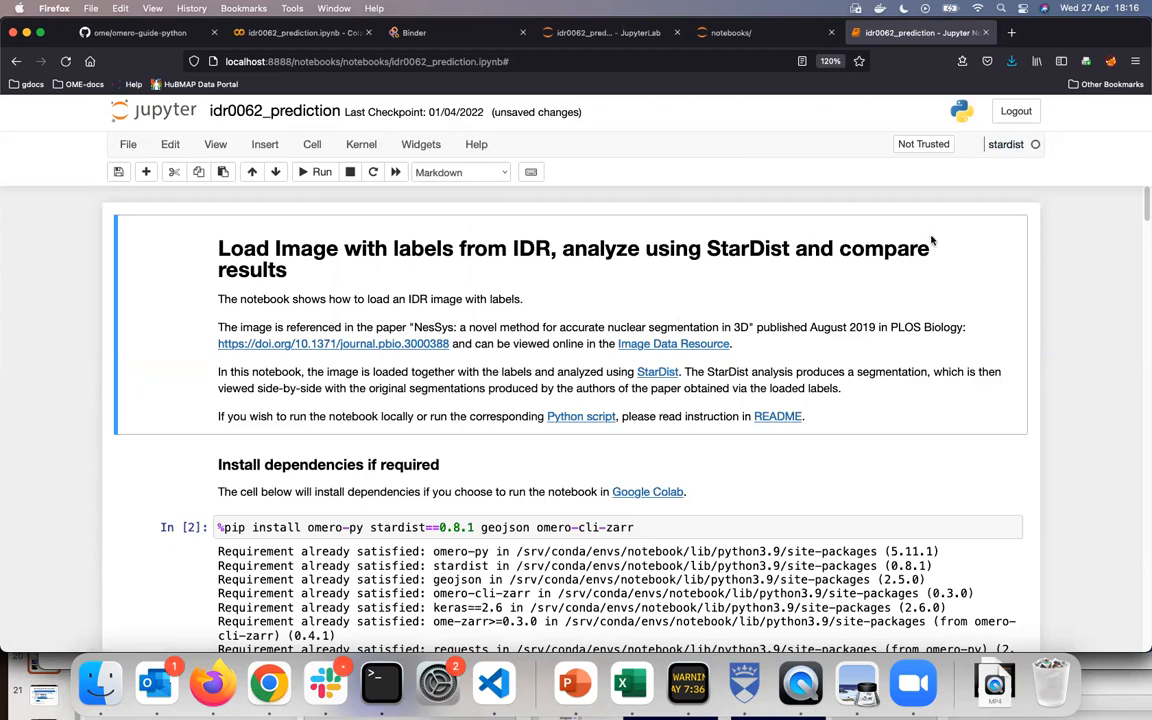
mouse_move(152, 350)
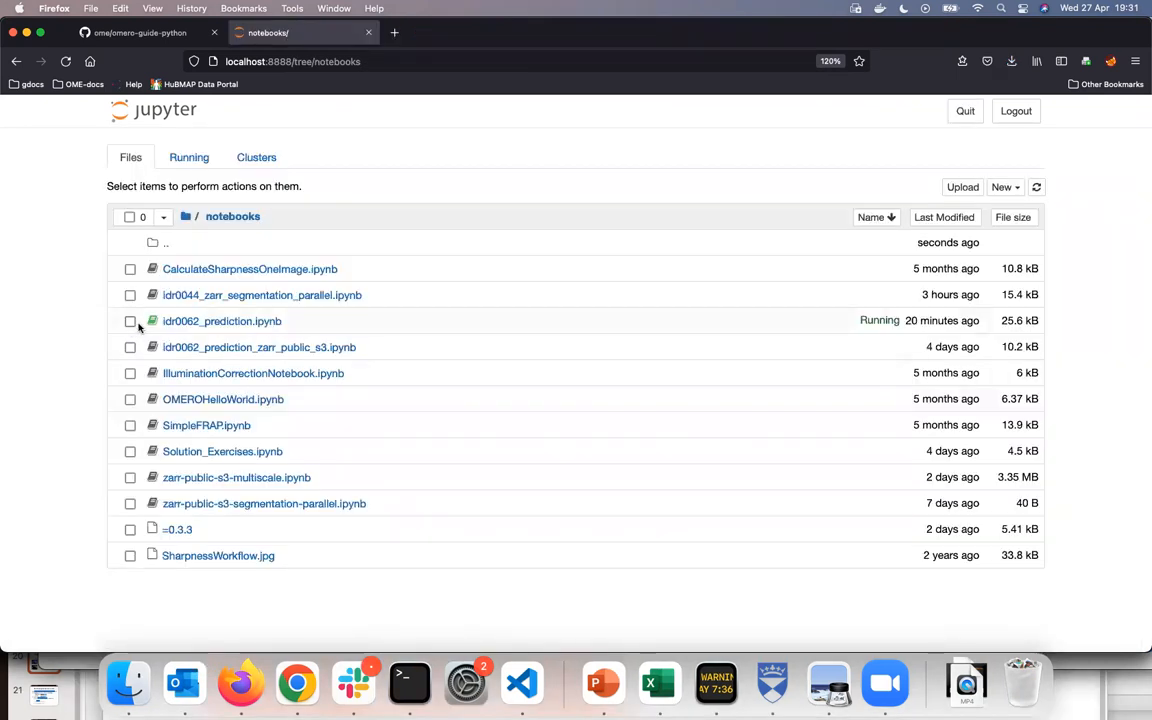
Duplicate idr0062_prediction.ipynb into idr0062_prediction-Copy1 from the notebooks listing
click(128, 320)
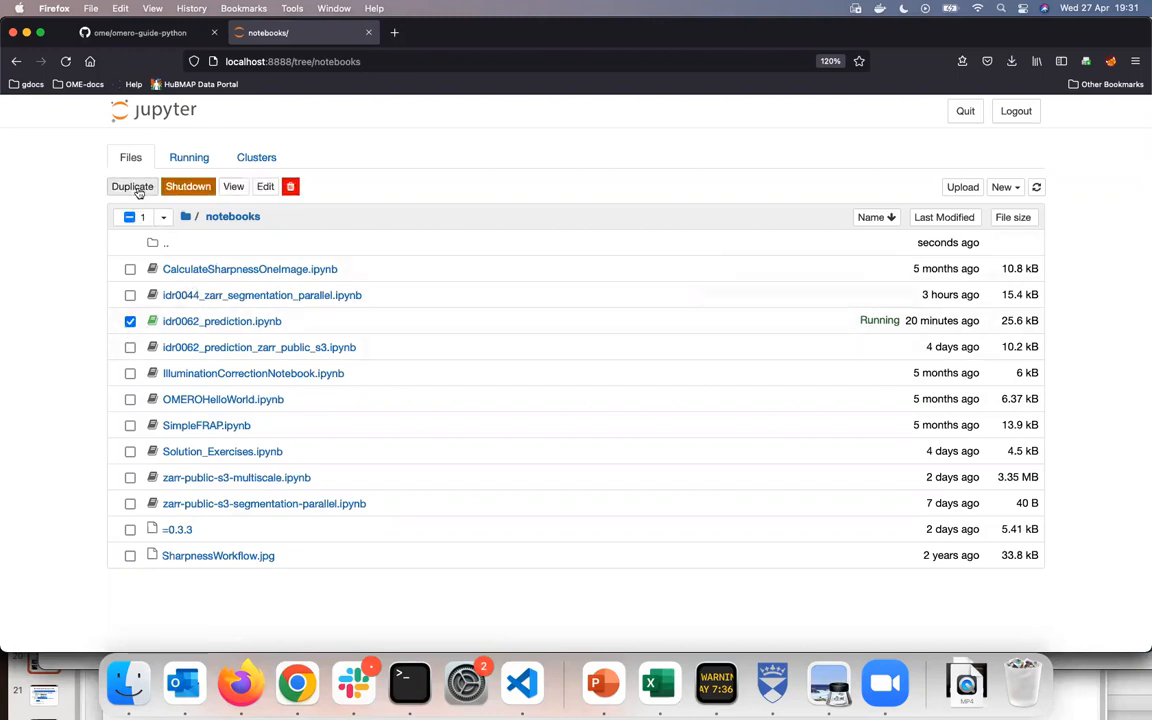
click(132, 186)
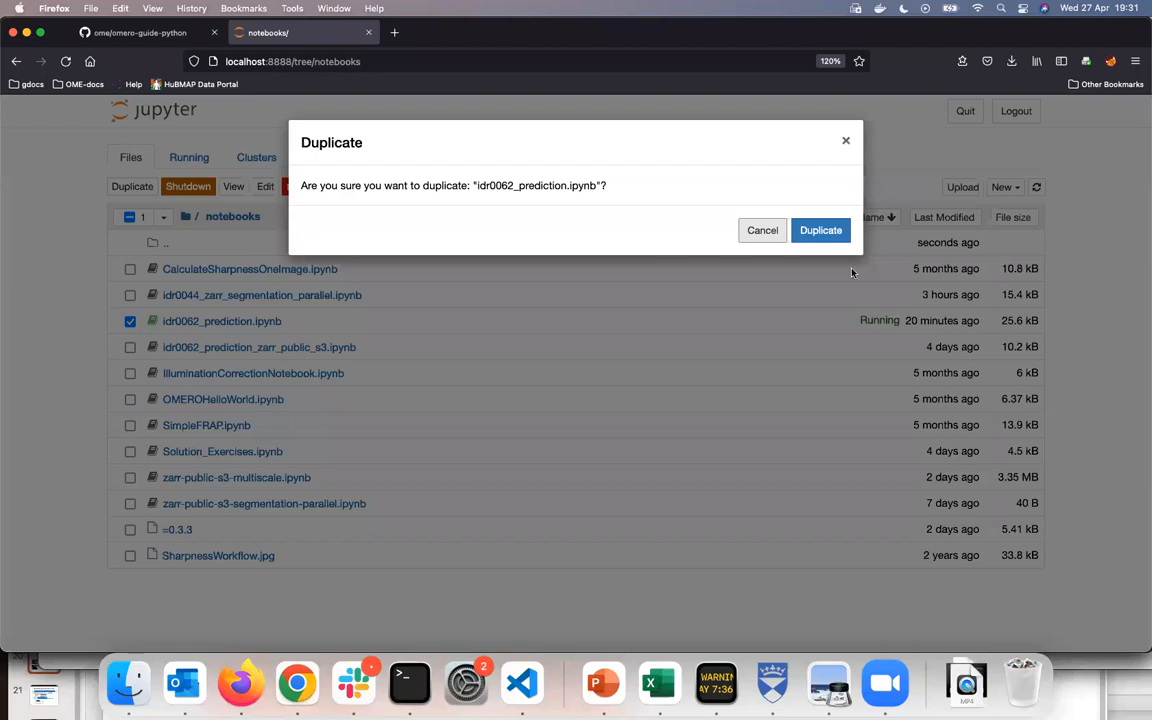
click(820, 230)
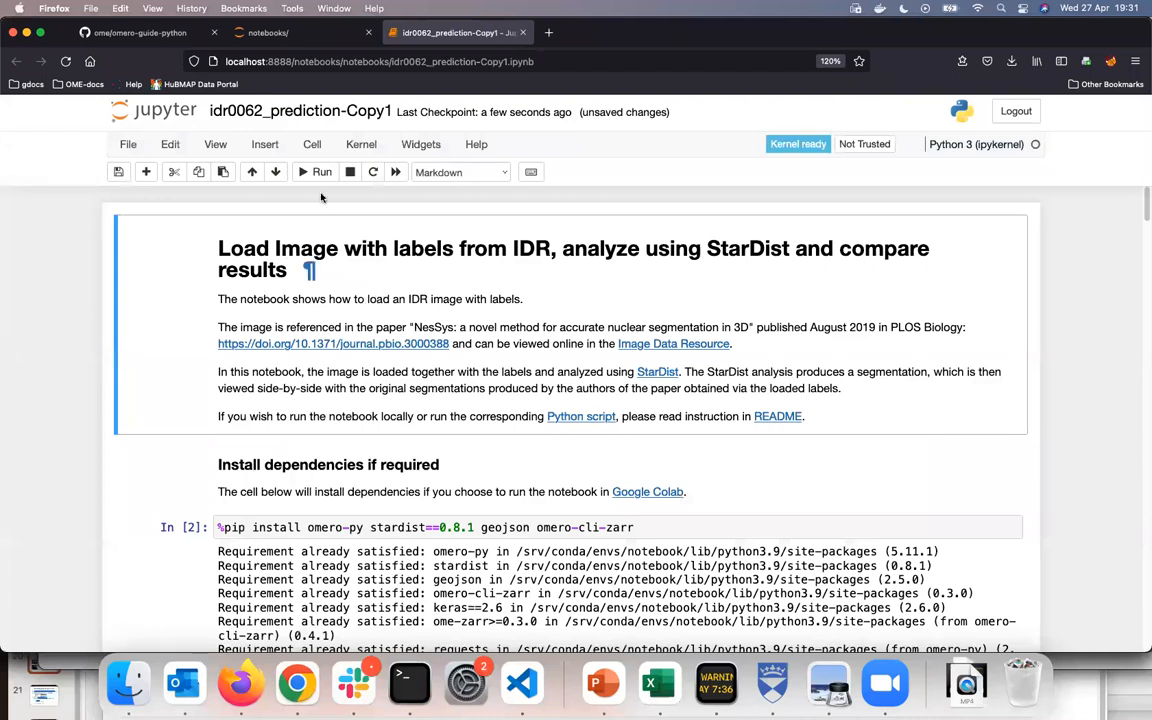
Run the import, IDR connection and image_id cells in the copy and add an empty cell below
scroll(down, 3)
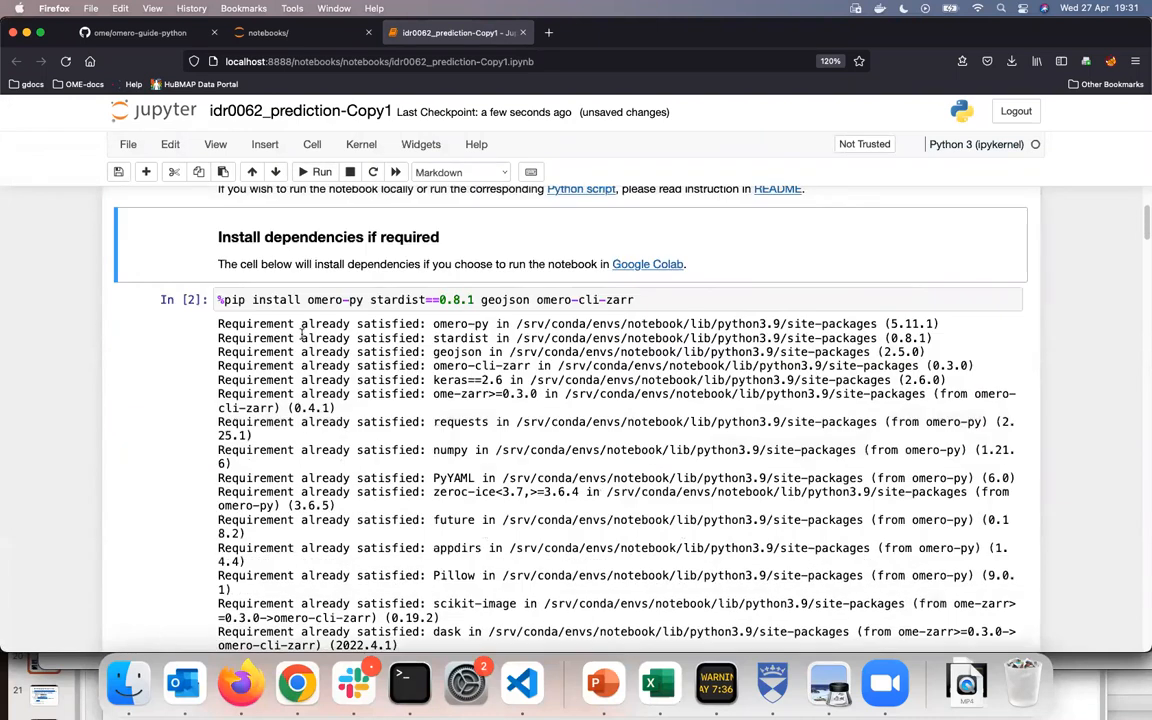
scroll(down, 3)
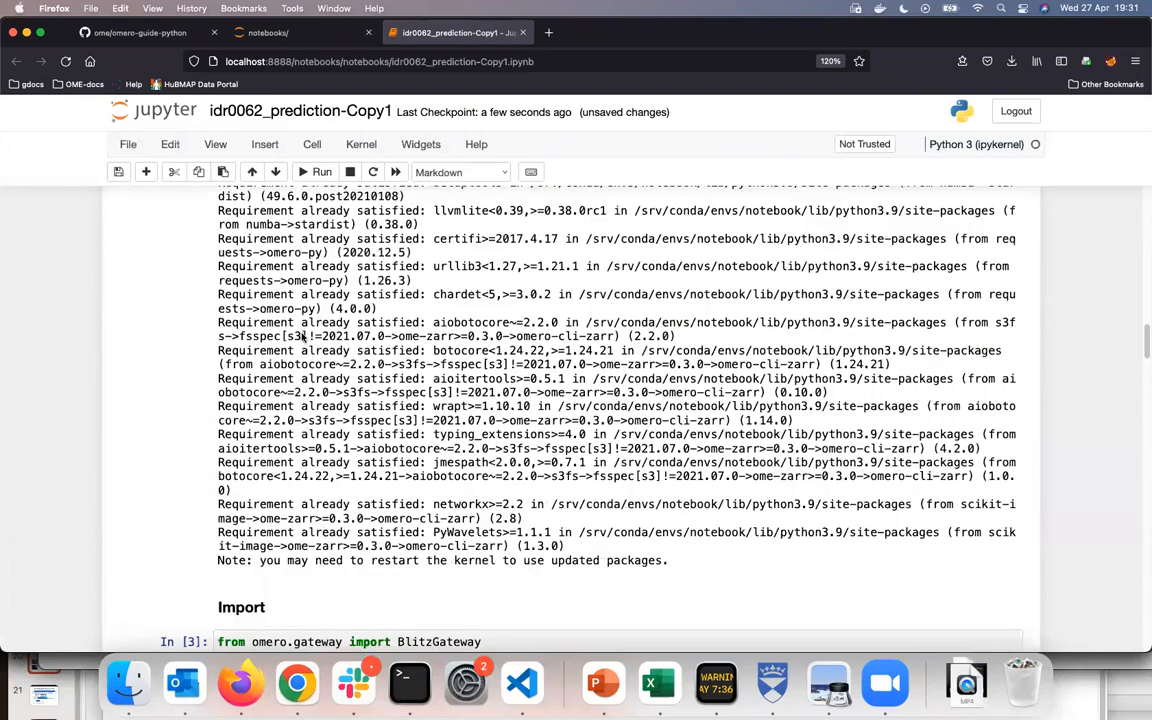
click(316, 172)
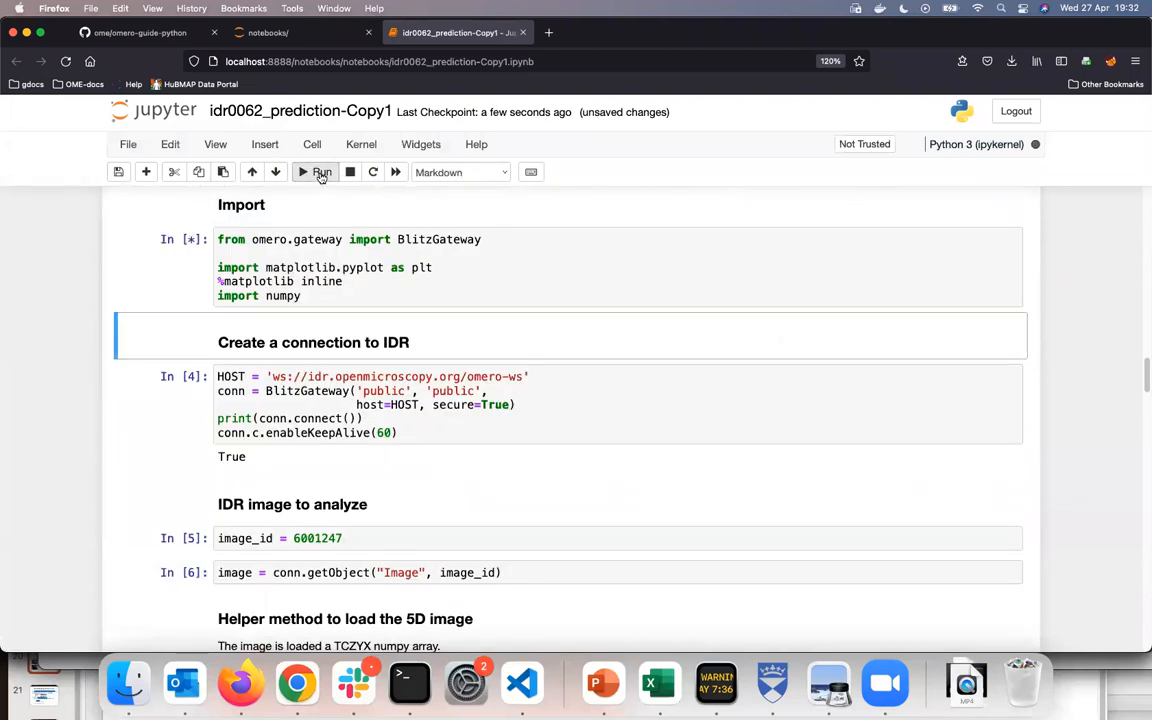
click(316, 172)
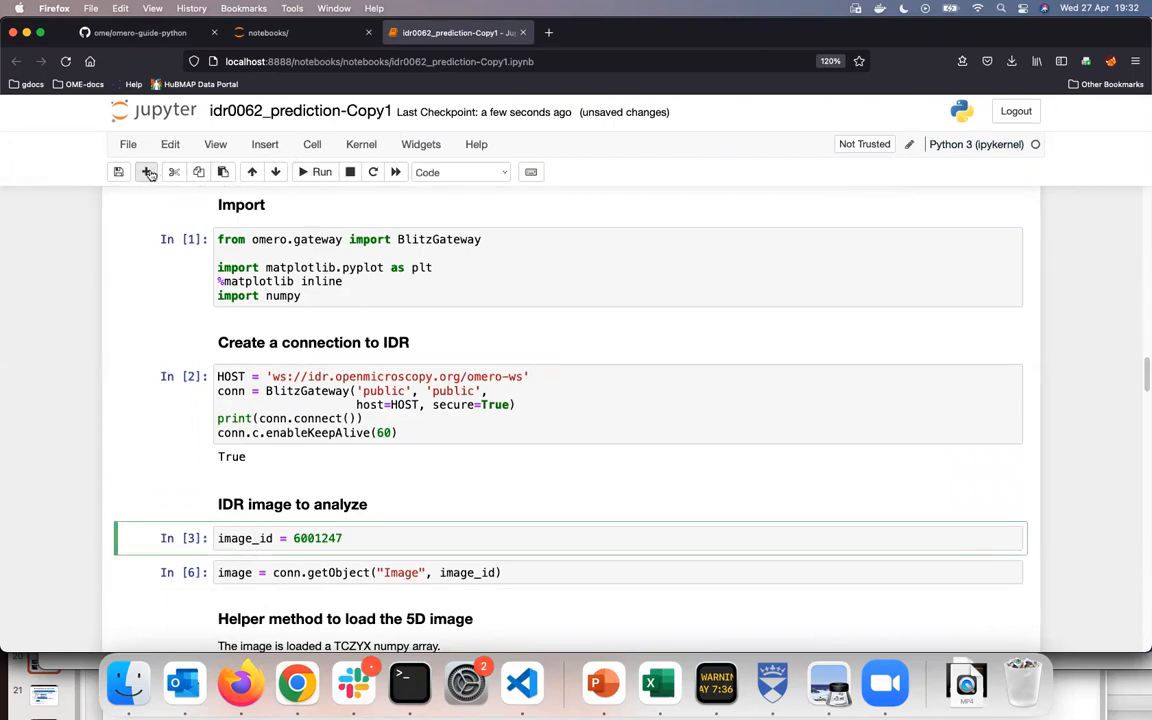
click(146, 172)
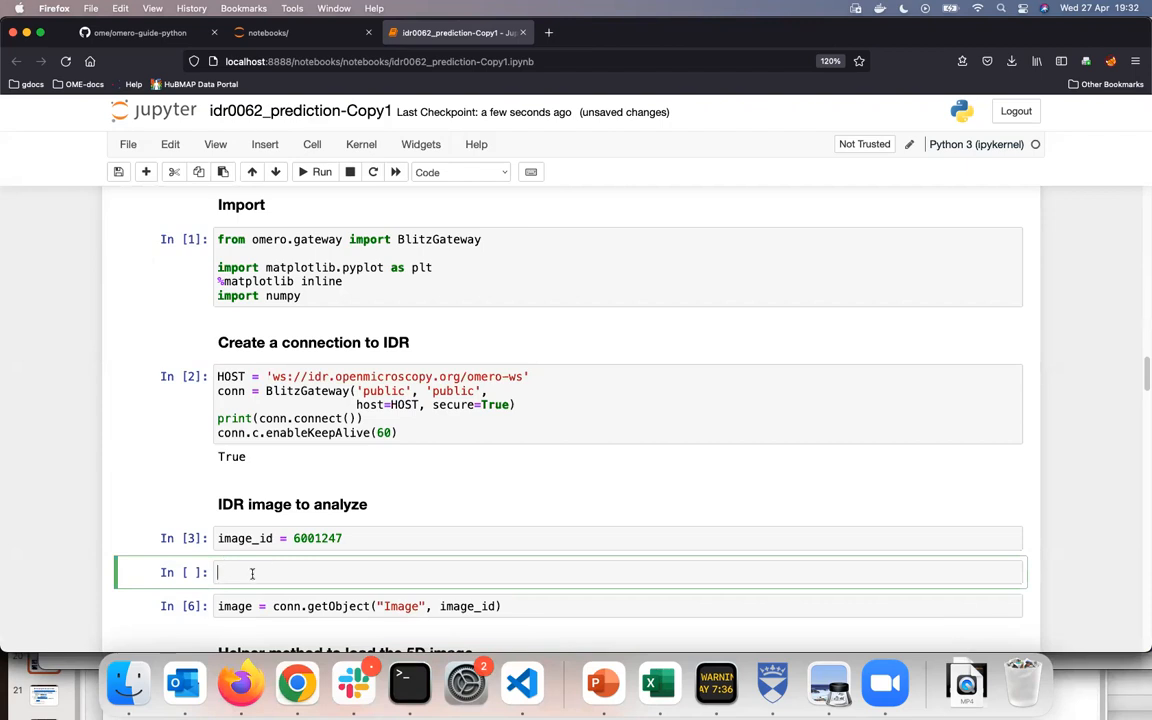
Enter print(image_id) in the new cell and run it, outputting 6001247
text(print)
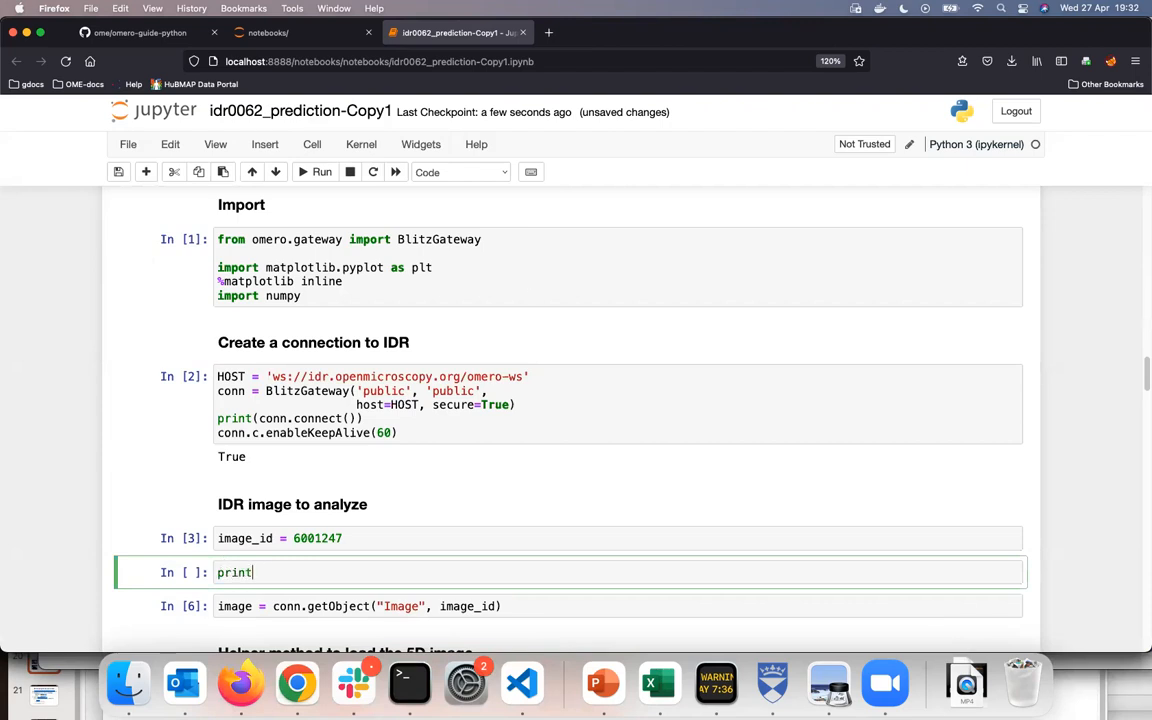
text((im)
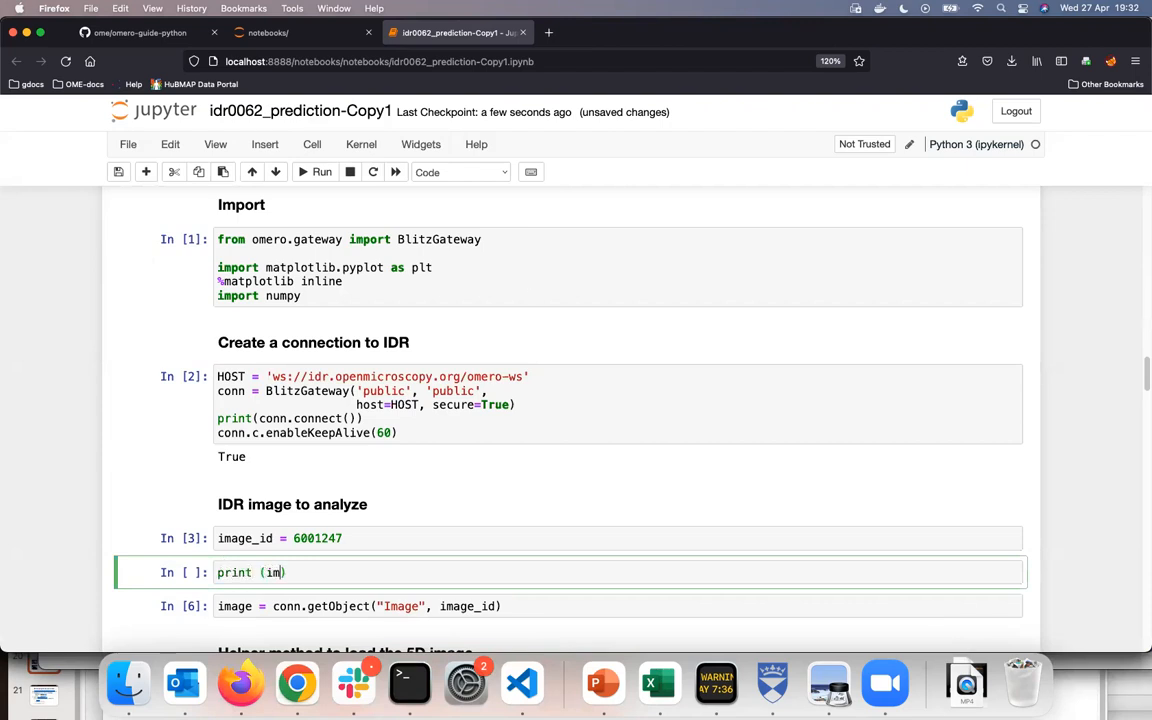
text(age_id)
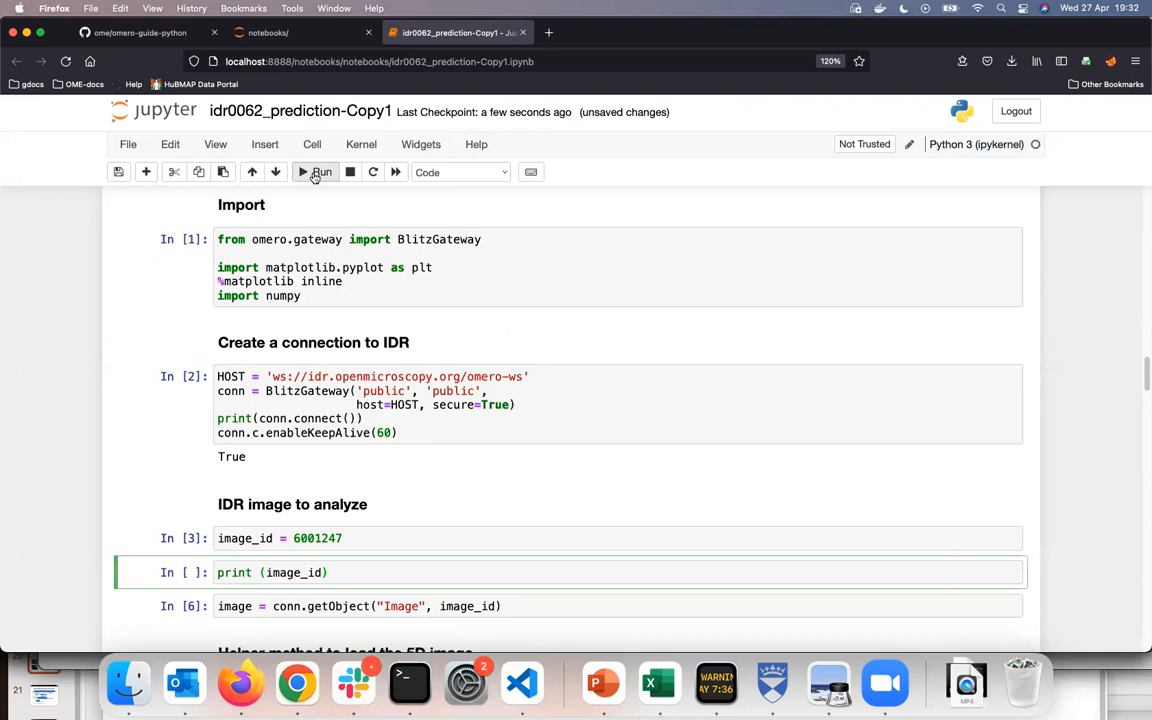
click(316, 172)
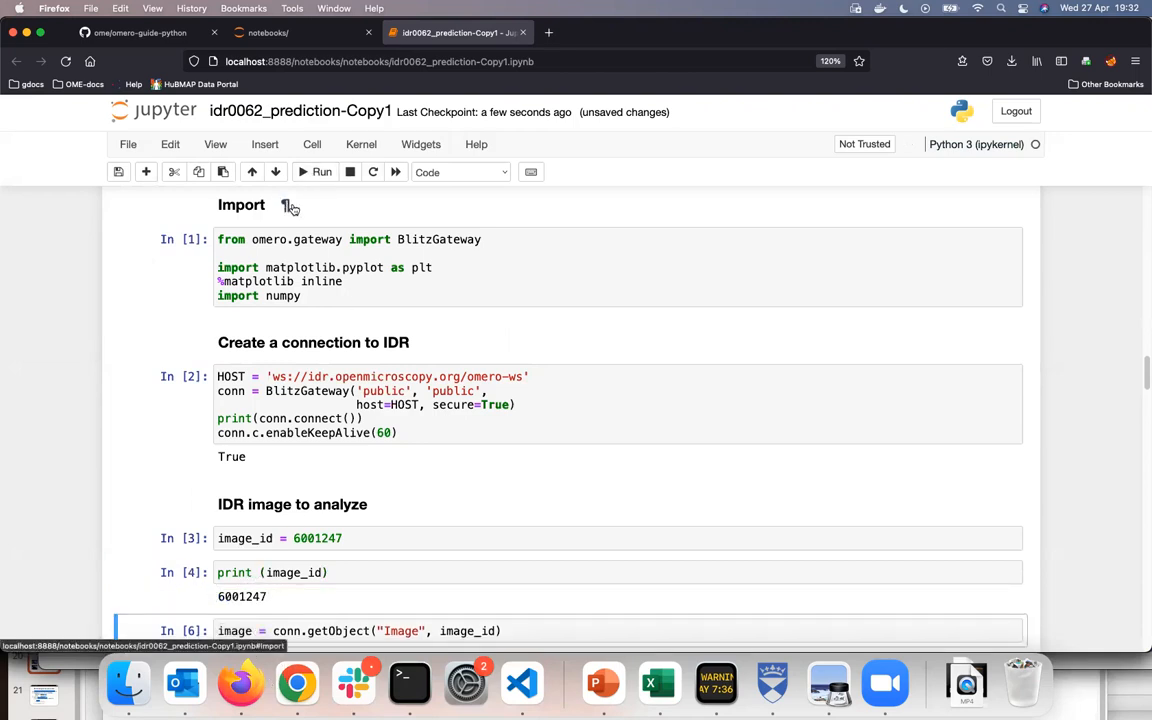
mouse_move(128, 144)
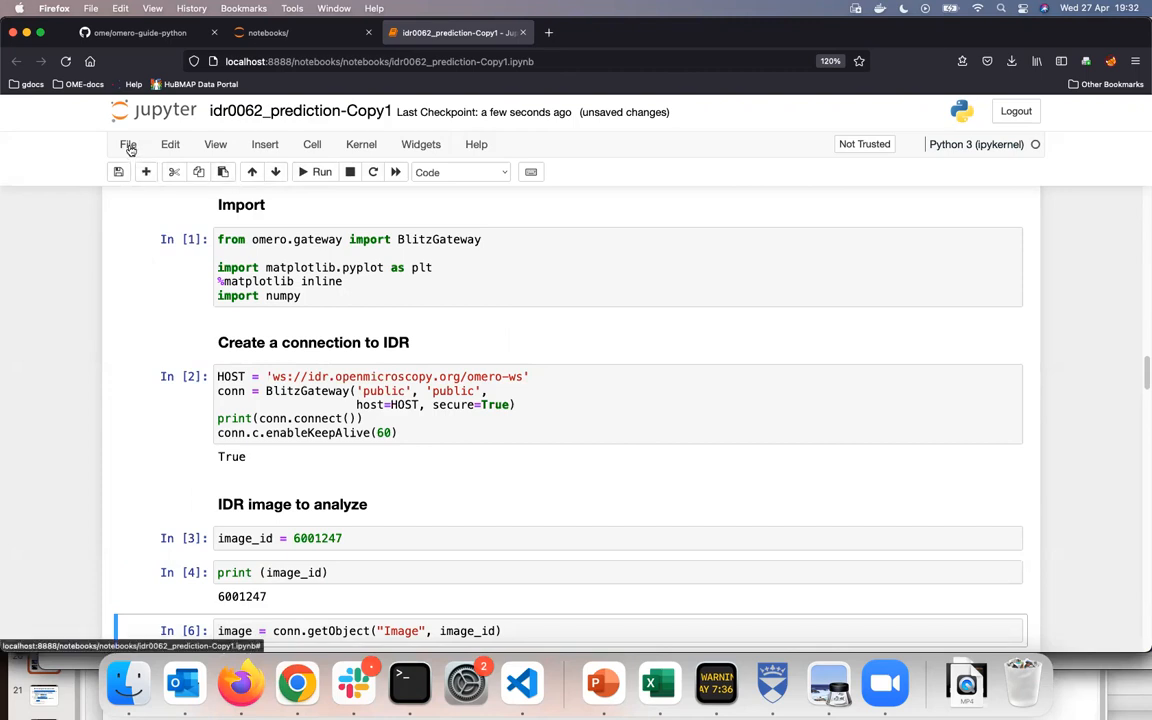
Download the copy as Notebook (.ipynb) and open idr0062_prediction-Copy1(2).ipynb from Firefox's downloads
click(128, 144)
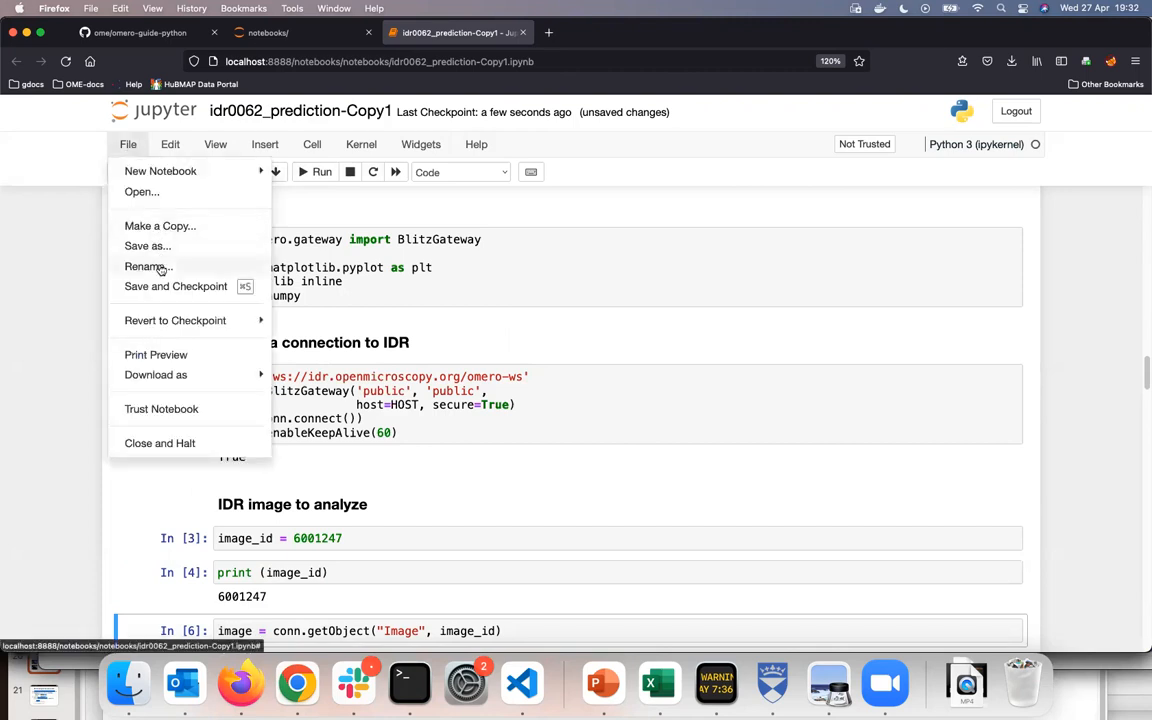
mouse_move(172, 376)
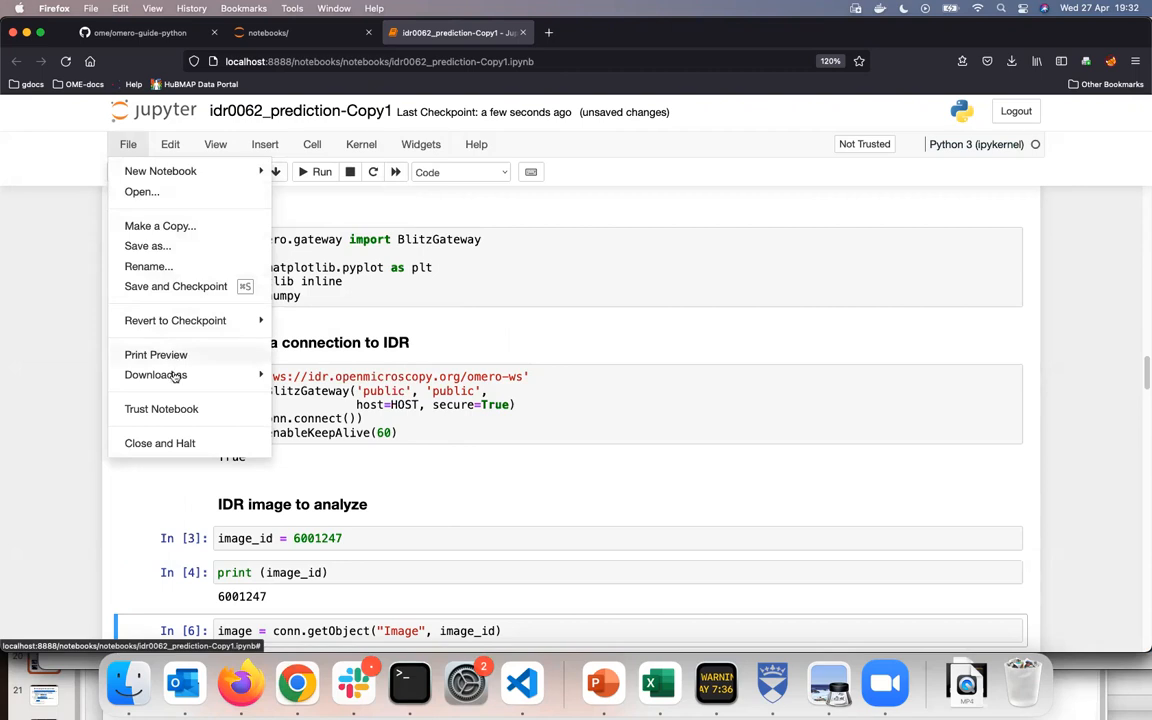
click(156, 374)
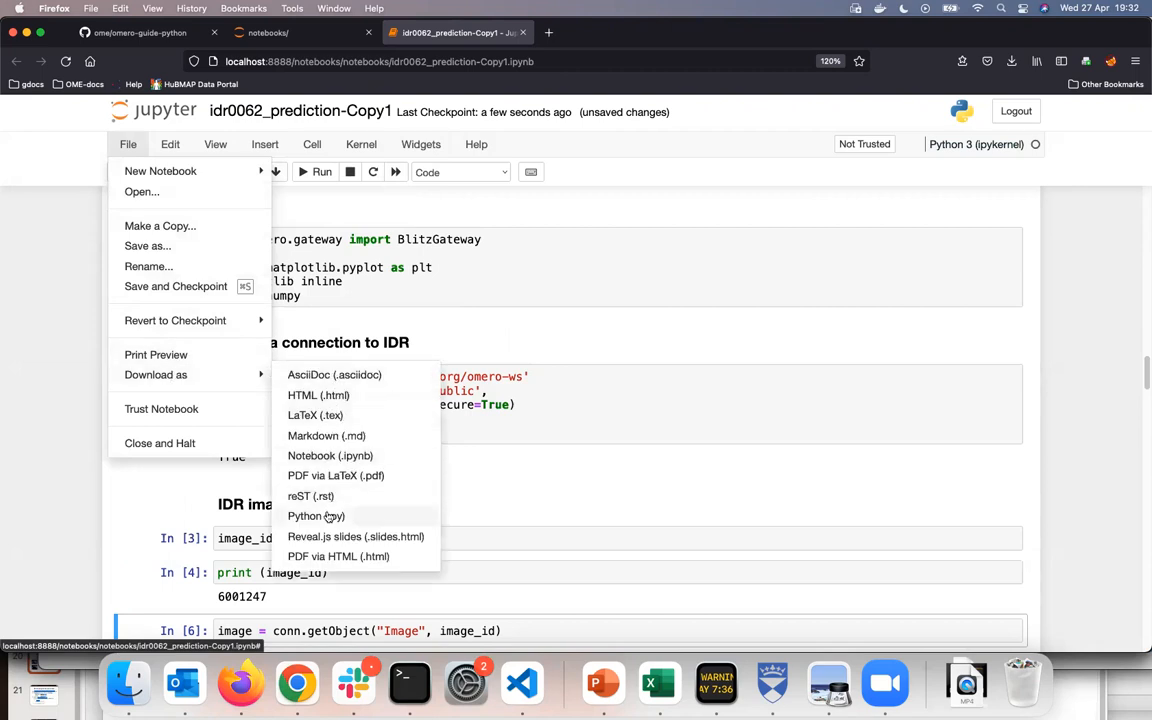
click(330, 456)
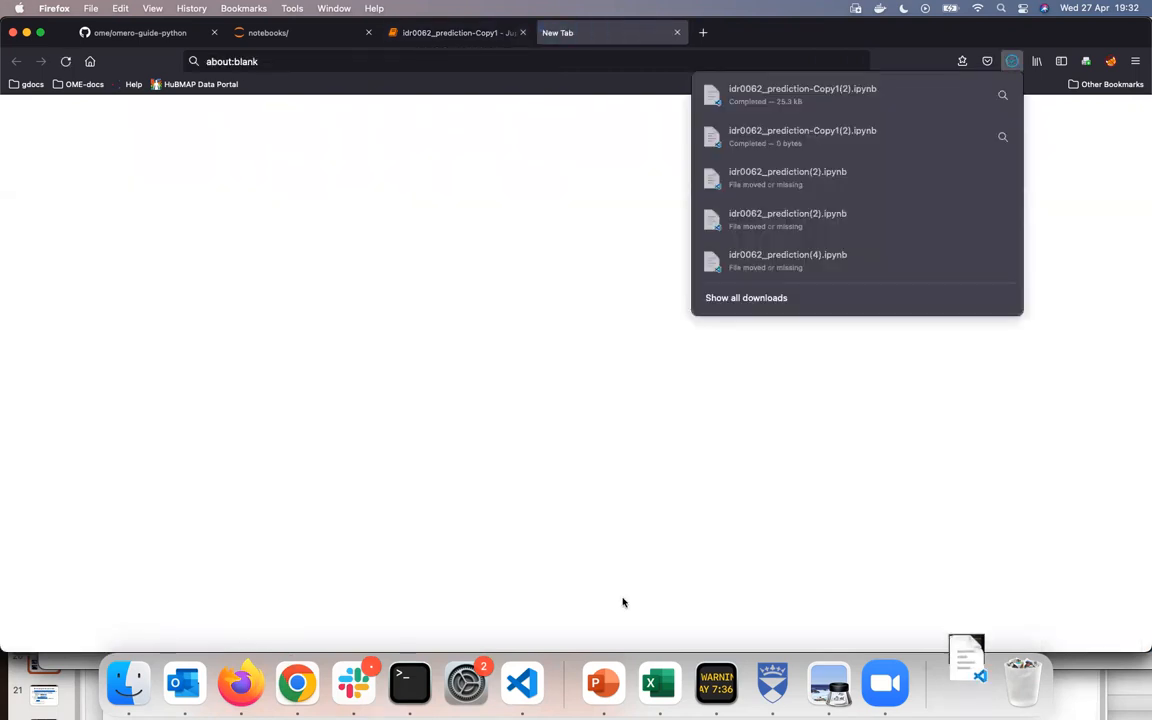
click(520, 684)
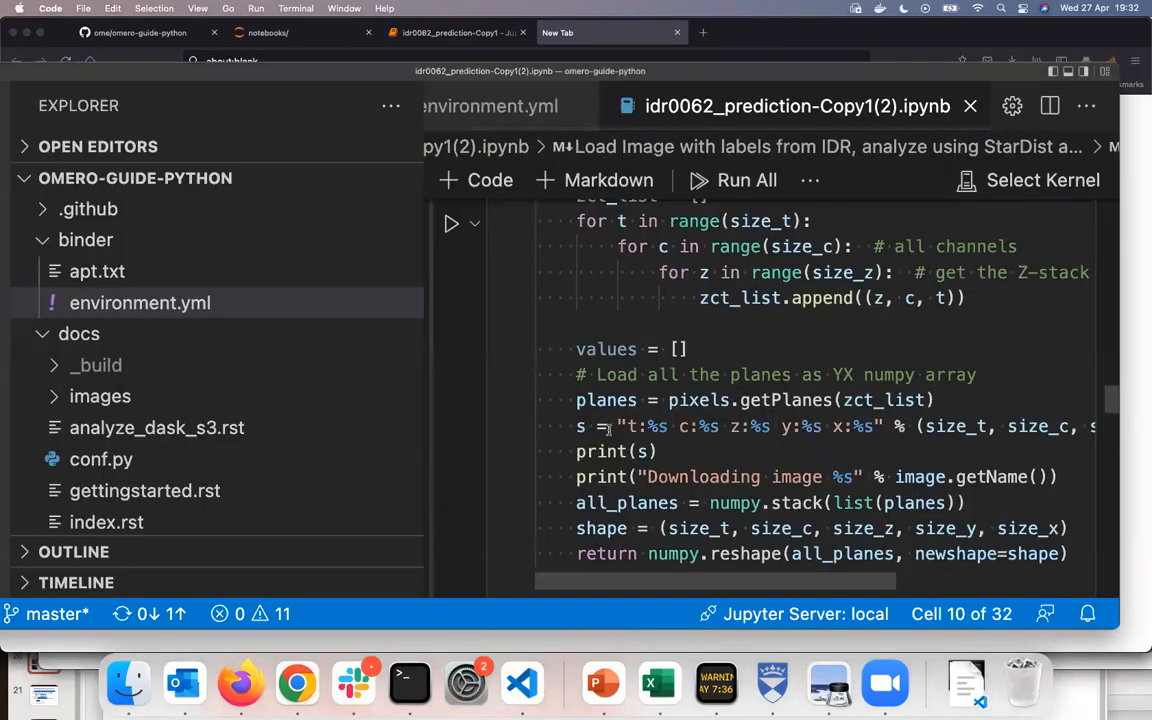
Scroll the VS Code notebook to the print(image_id) cell showing 6001247
scroll(down, 3)
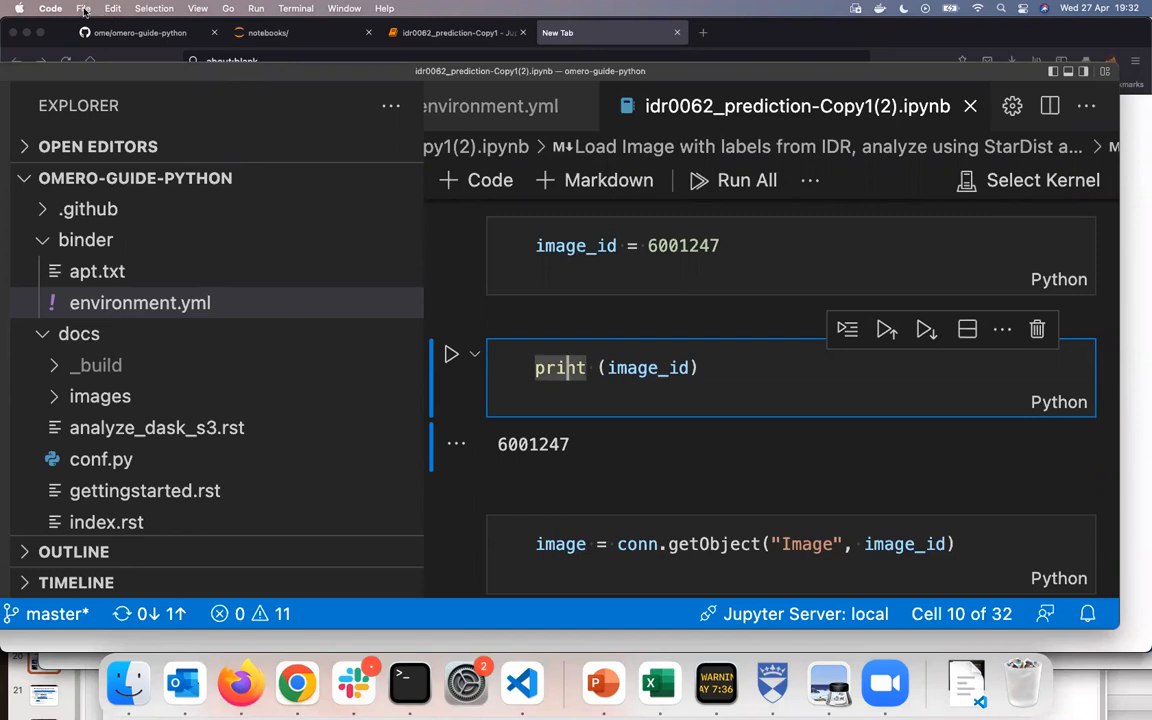
click(84, 8)
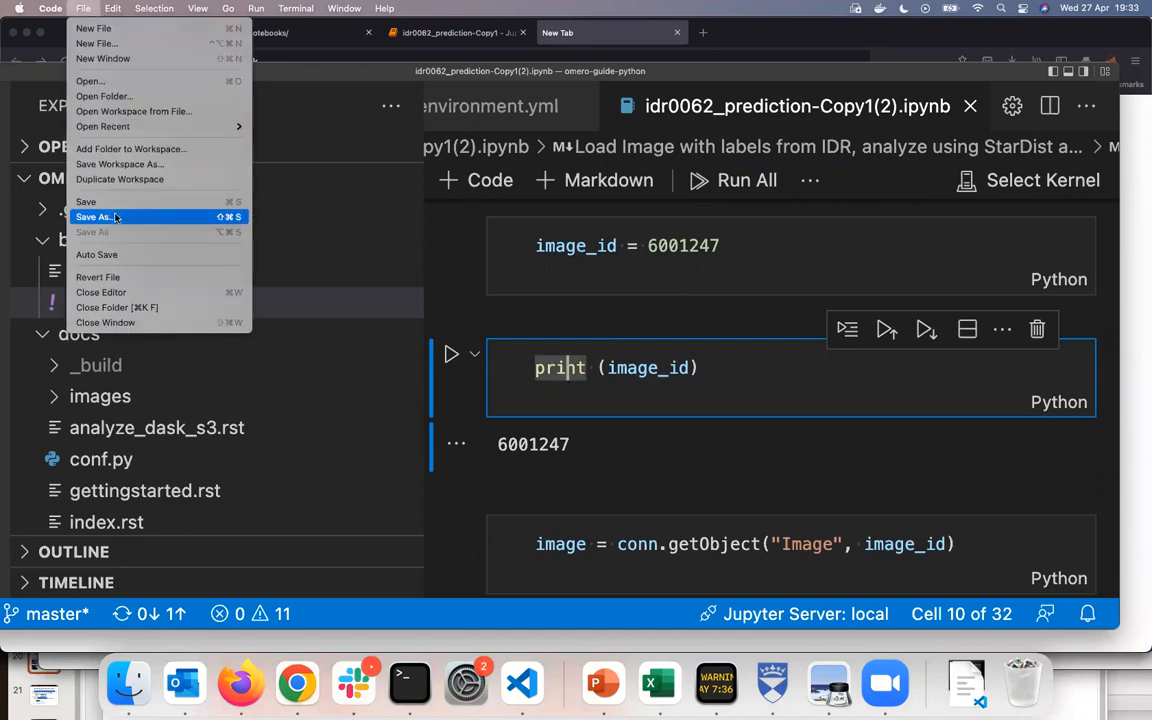
Start Save As for the notebook in VS Code and browse to the Work folder without saving
click(96, 216)
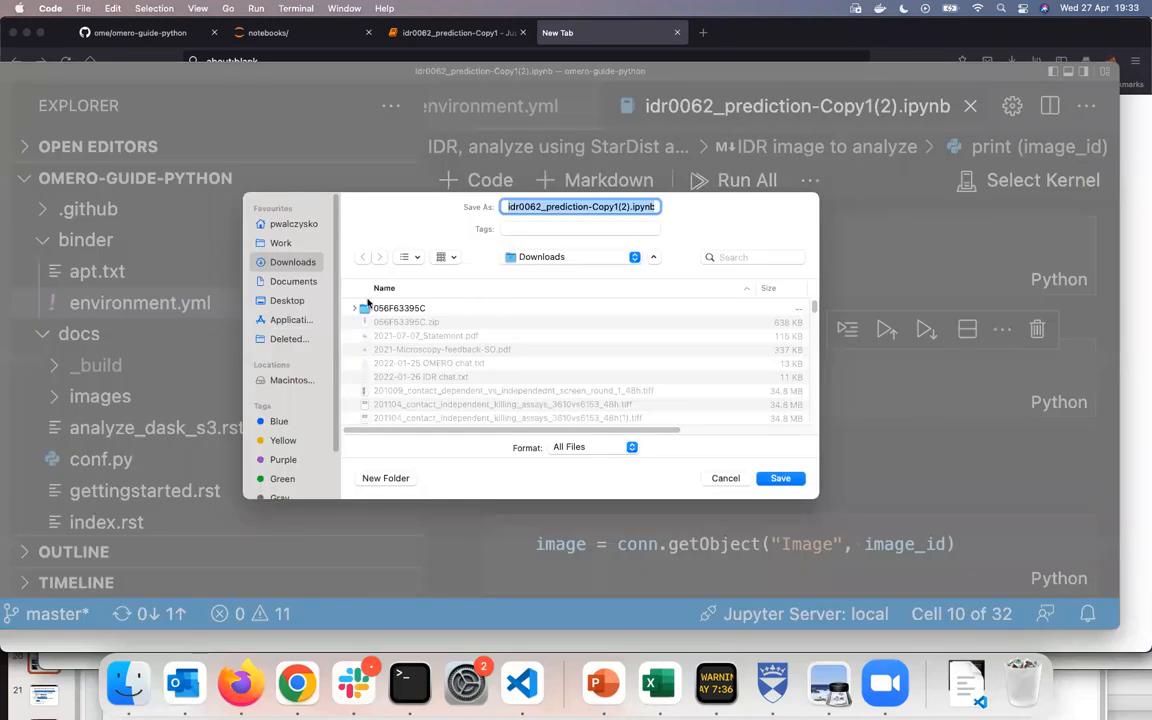
click(280, 242)
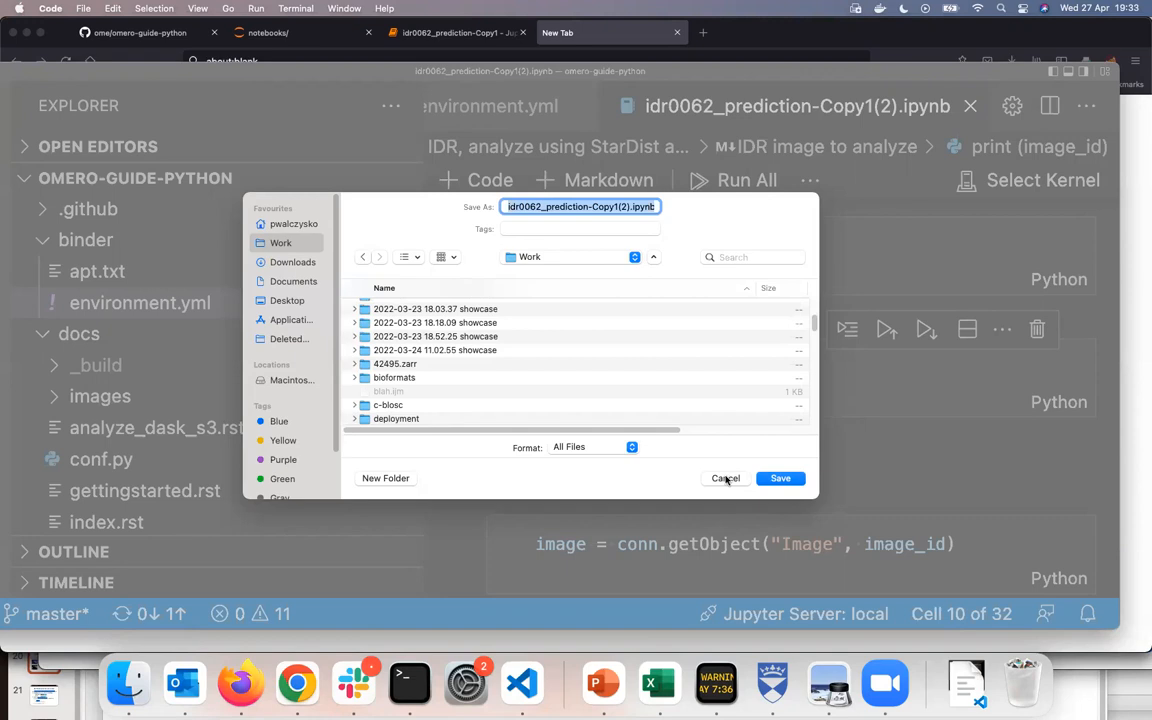
mouse_move(728, 480)
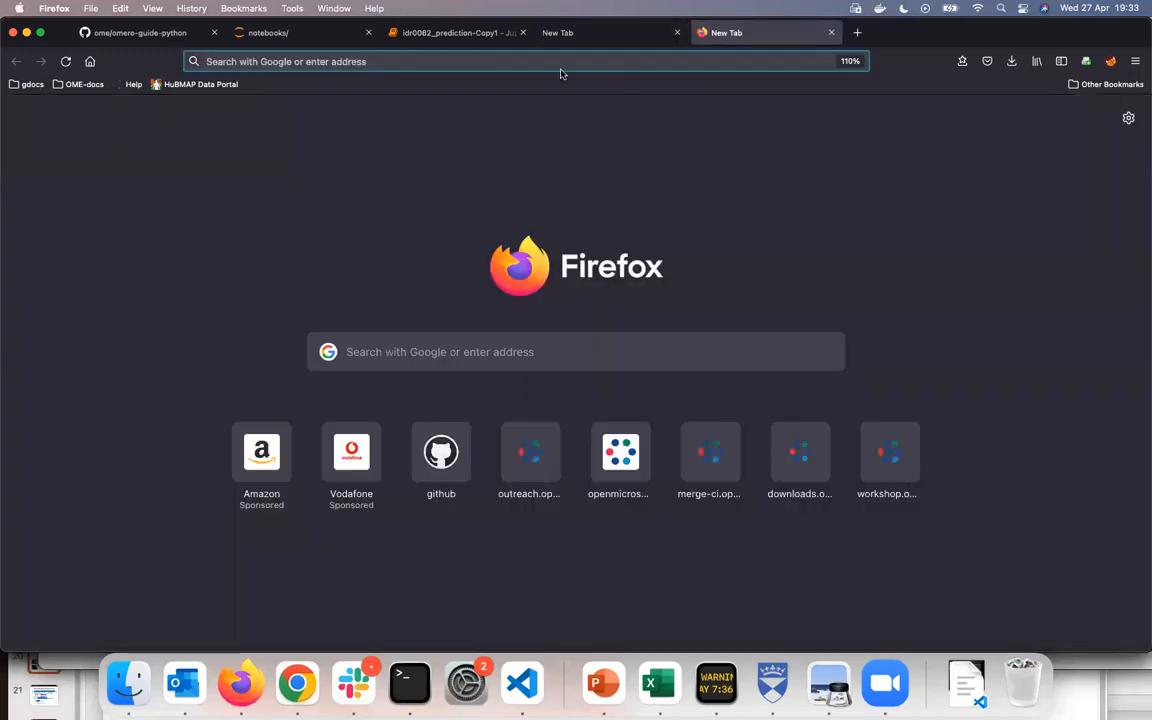
Navigate the new Firefox tab to mybinder.org
text(Merge-ci.openmicroscopy.org/)
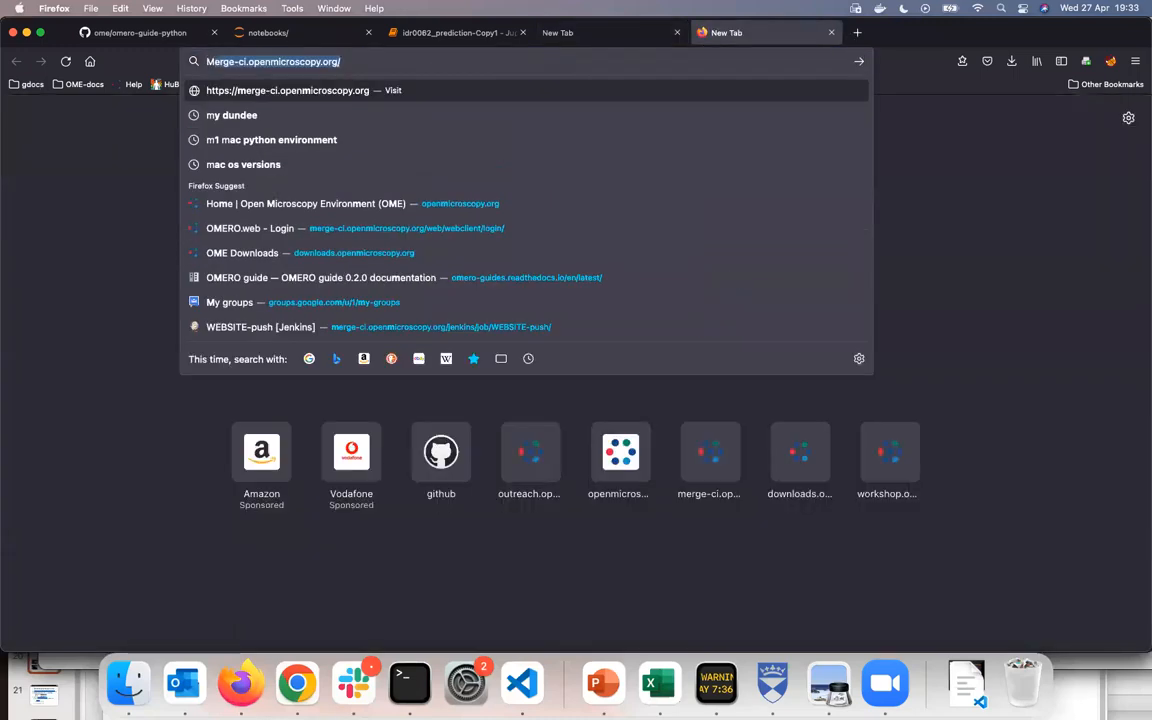
text(Mybinder.org/)
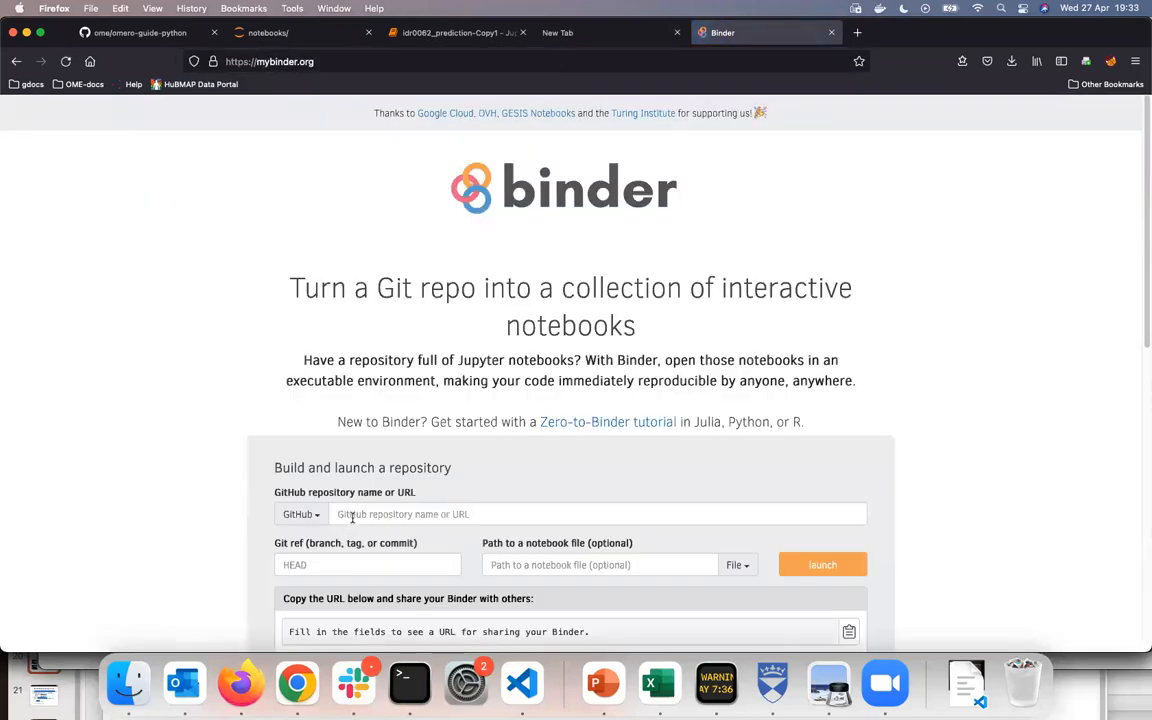
click(570, 512)
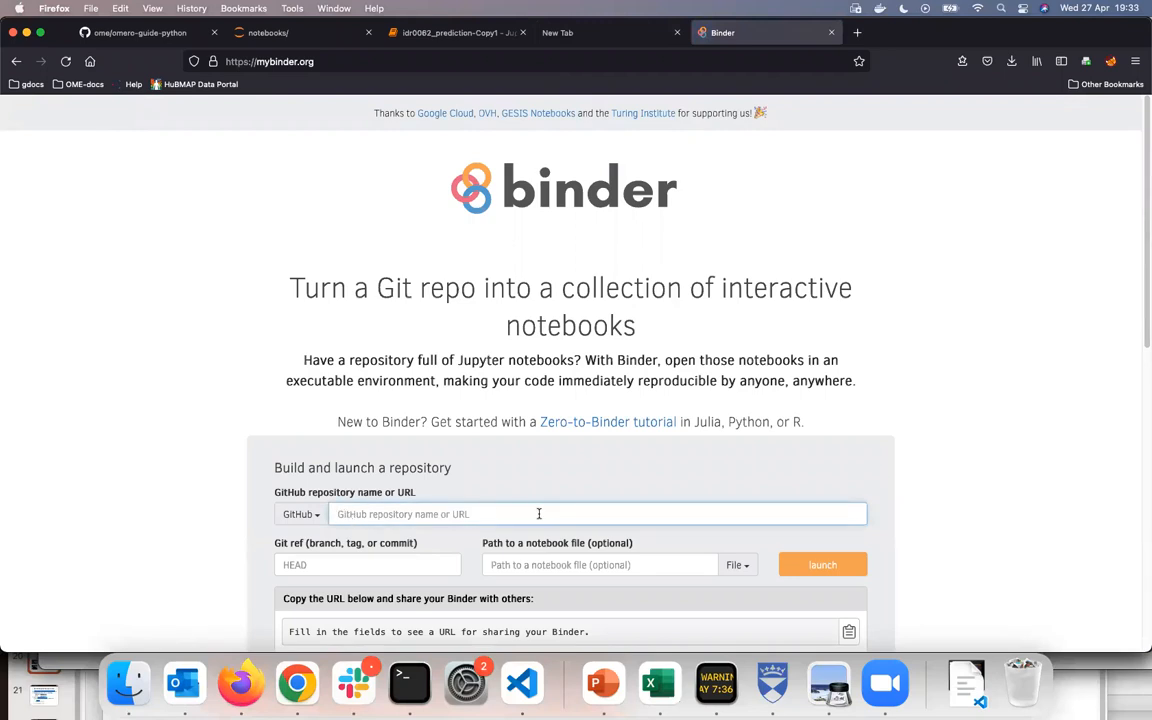
click(368, 564)
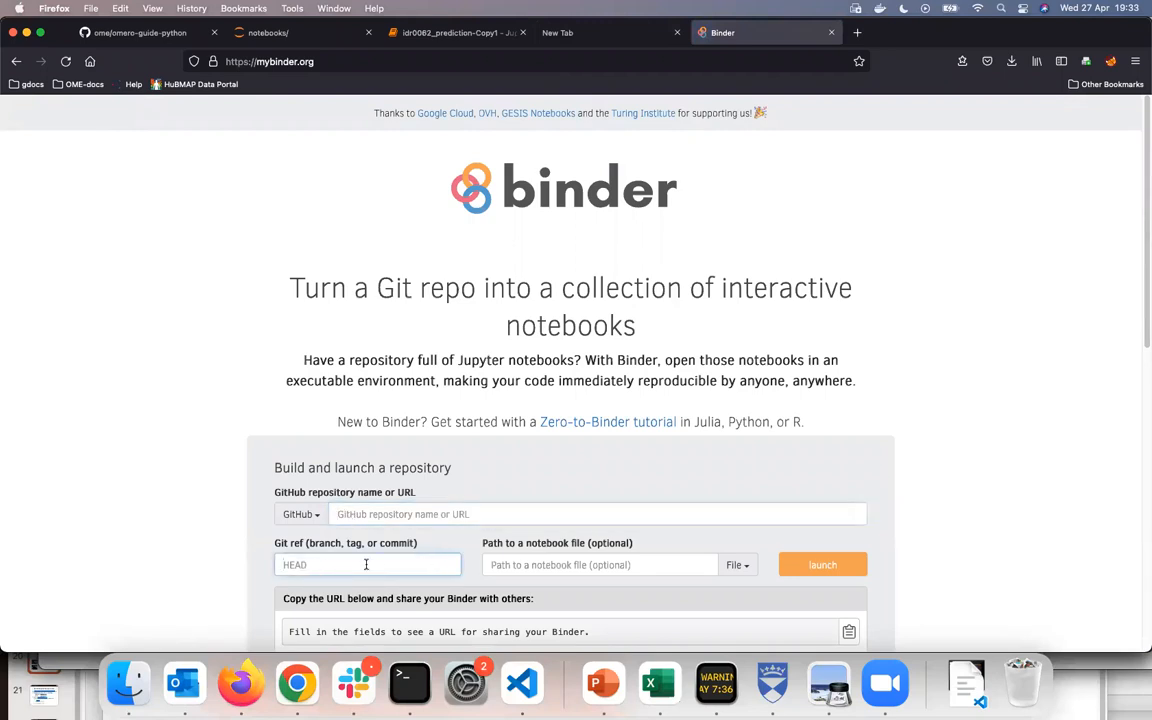
click(368, 564)
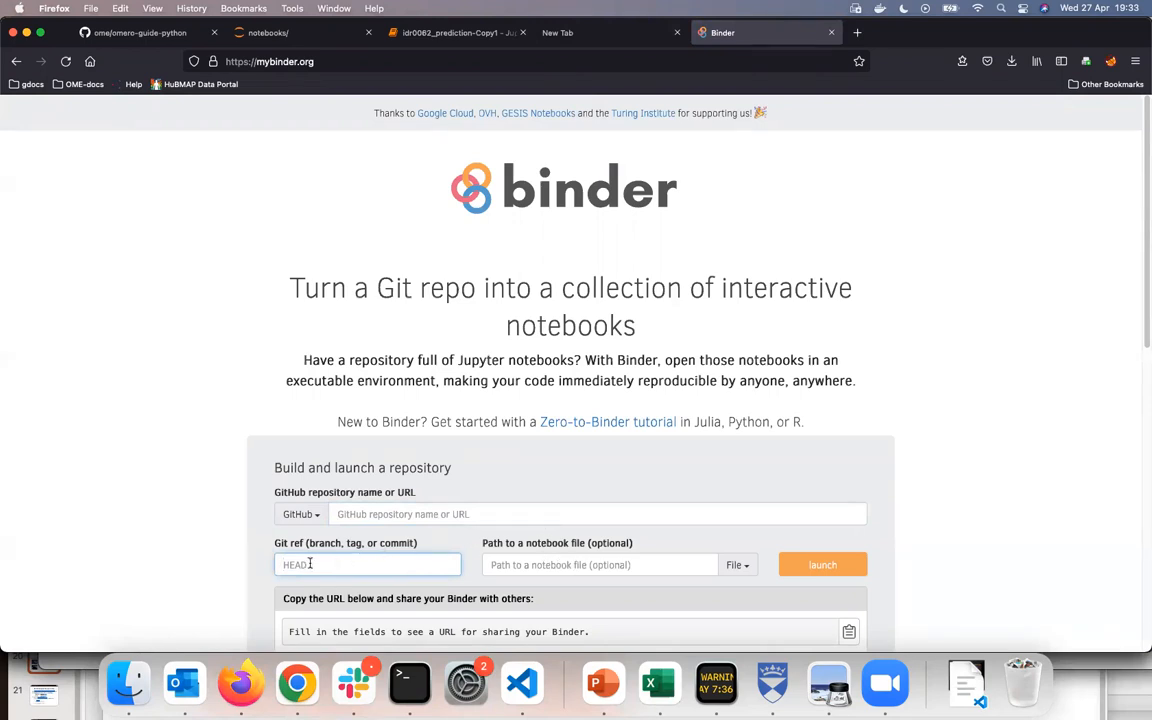
scroll(down, 3)
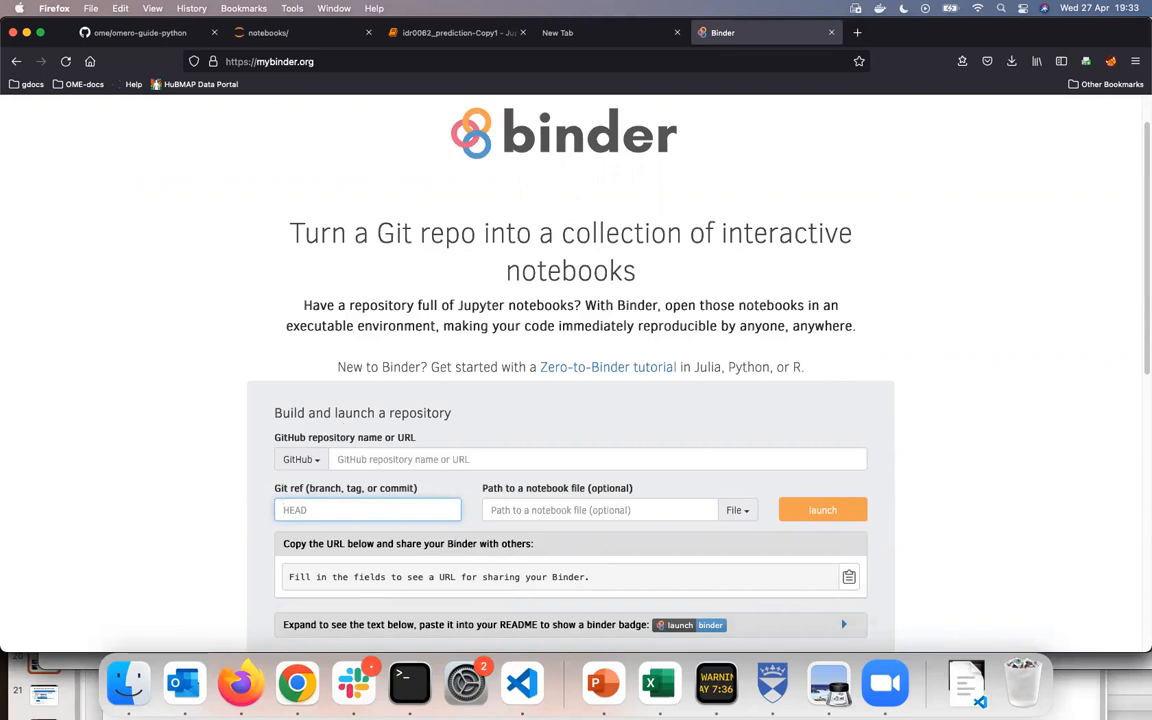
click(368, 510)
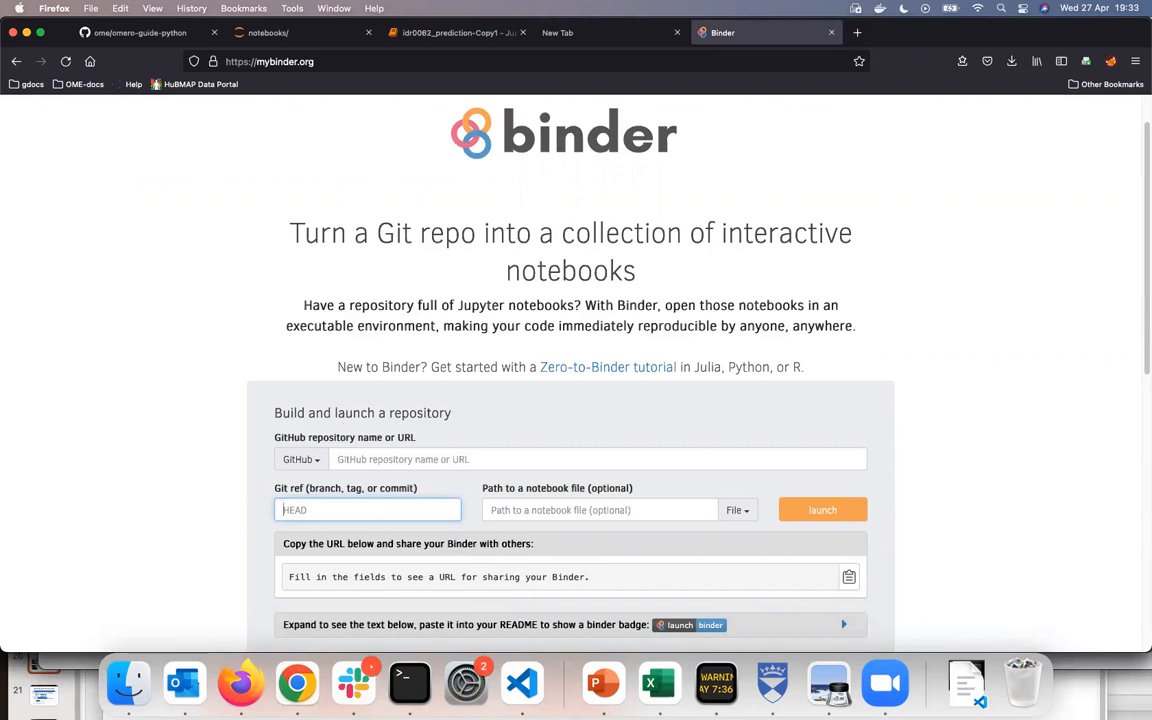